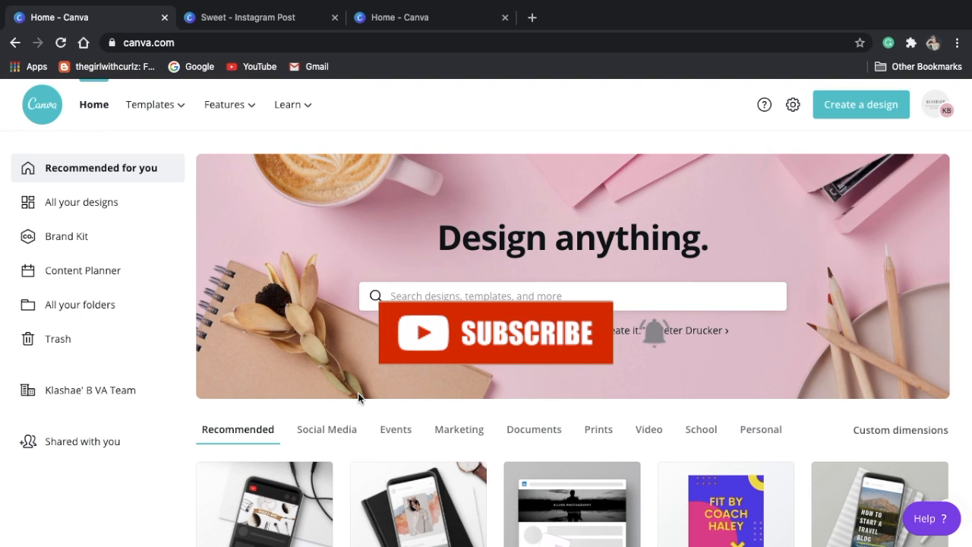
mouse_move(444, 365)
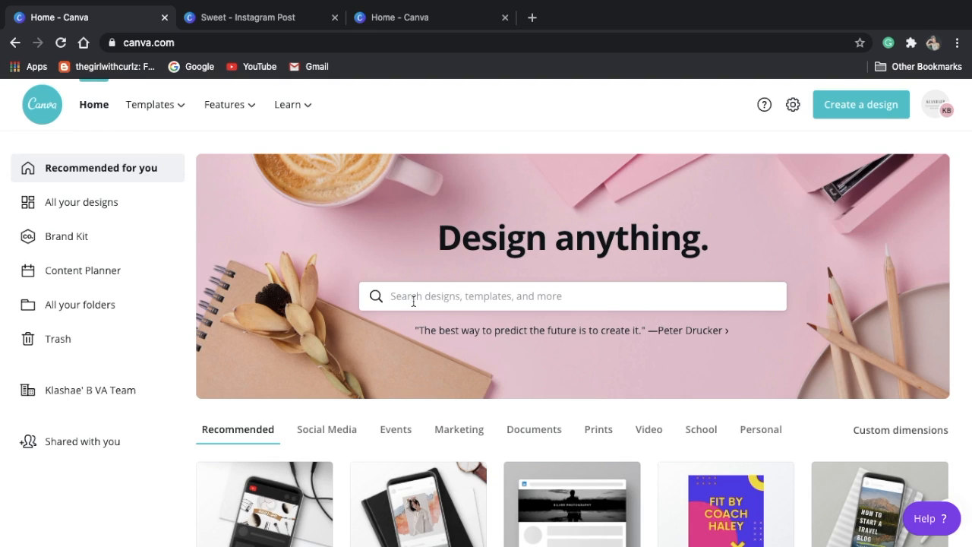
mouse_move(409, 320)
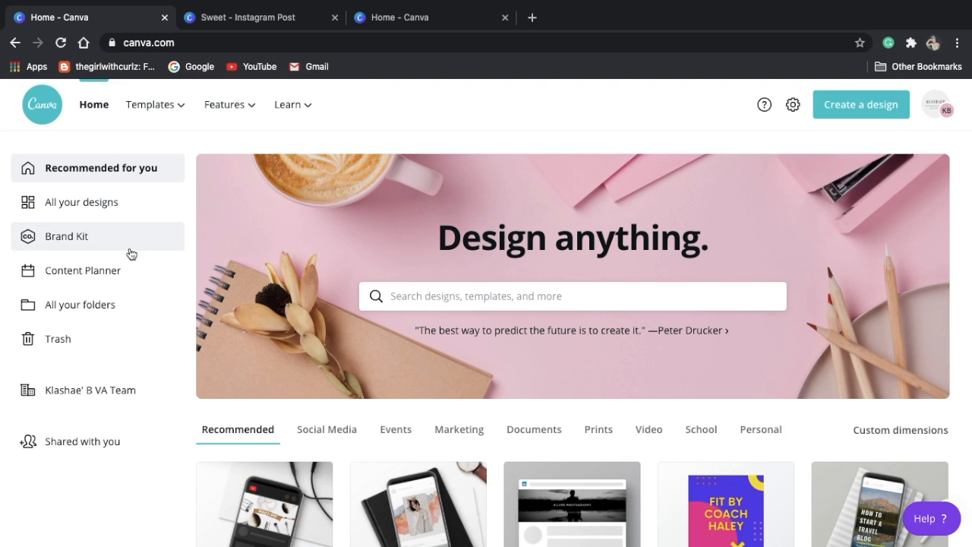
mouse_move(118, 234)
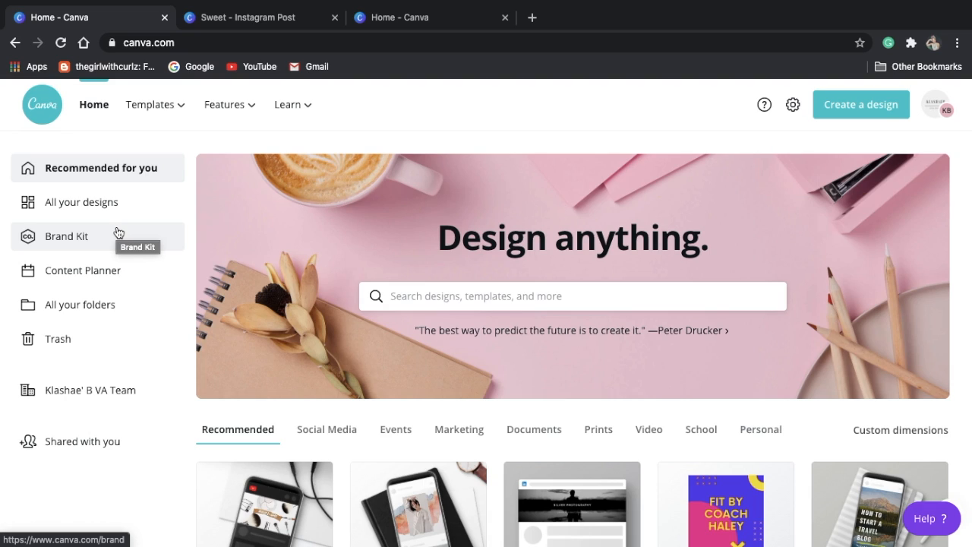
Show the Content Planner calendar and add a post on the September 1 cell
click(82, 270)
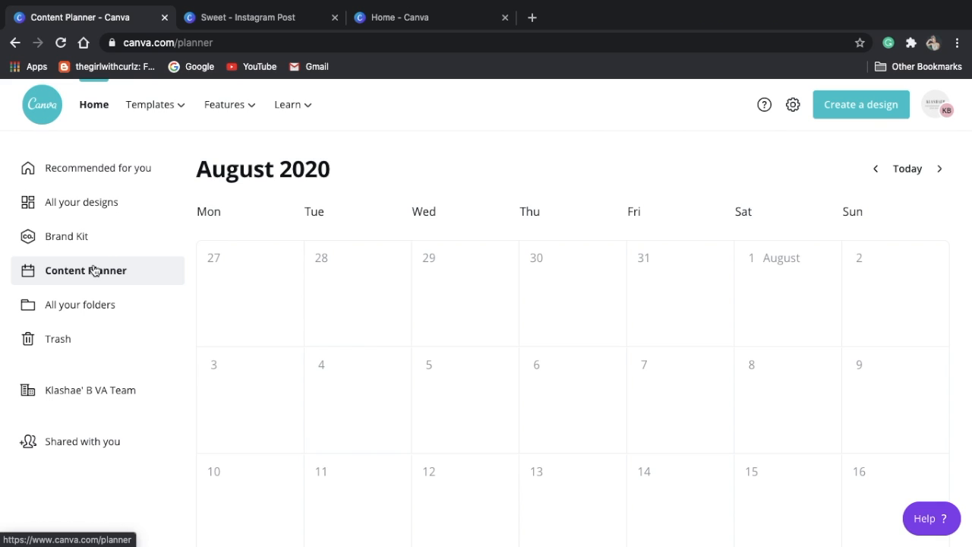
scroll(down, 3)
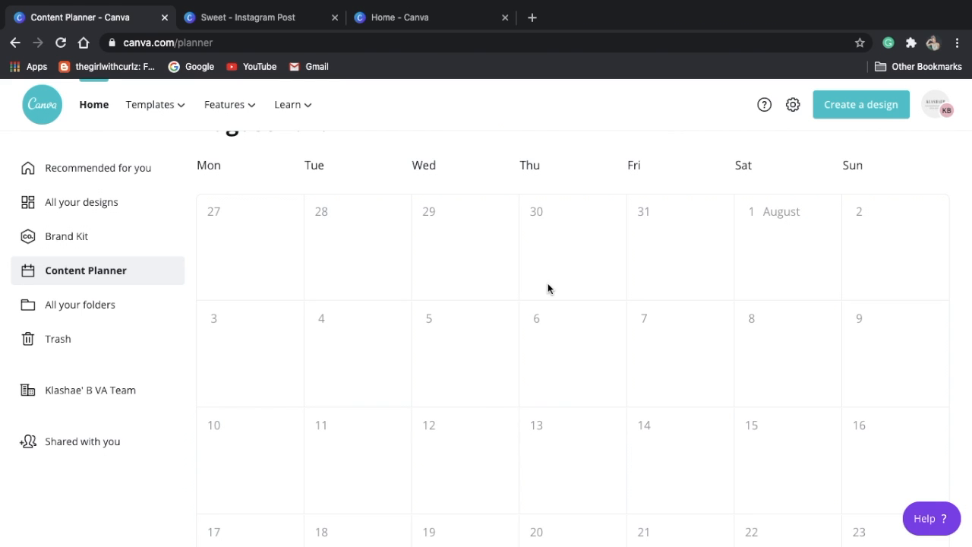
mouse_move(458, 410)
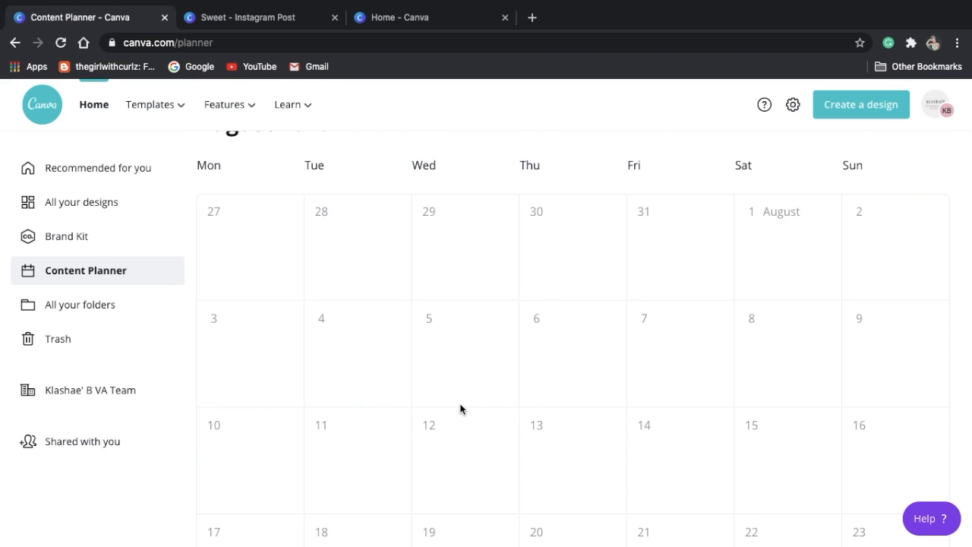
scroll(down, 3)
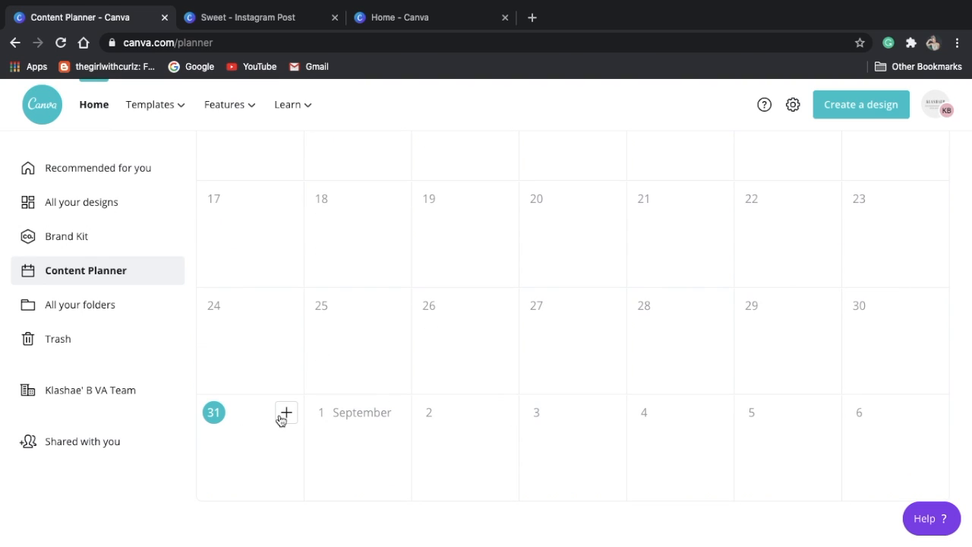
mouse_move(435, 416)
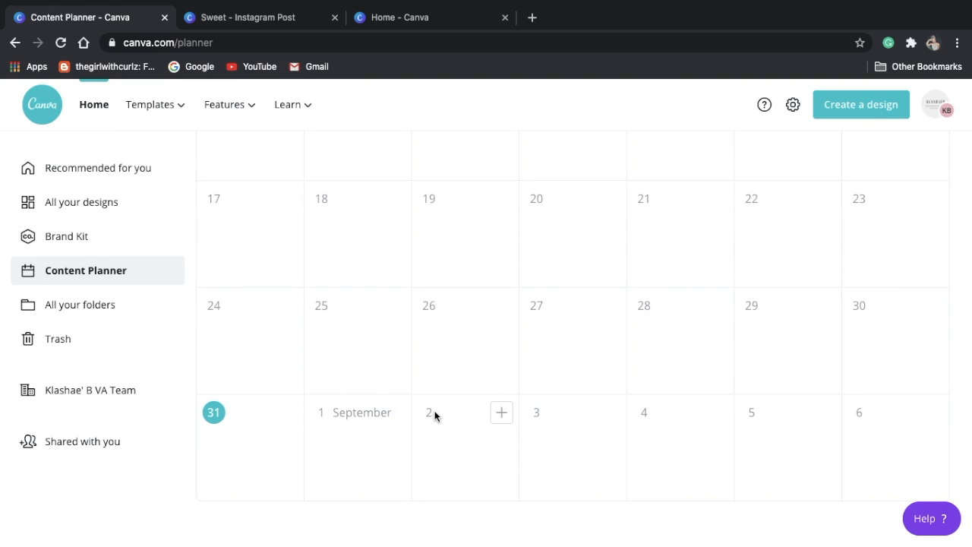
mouse_move(501, 416)
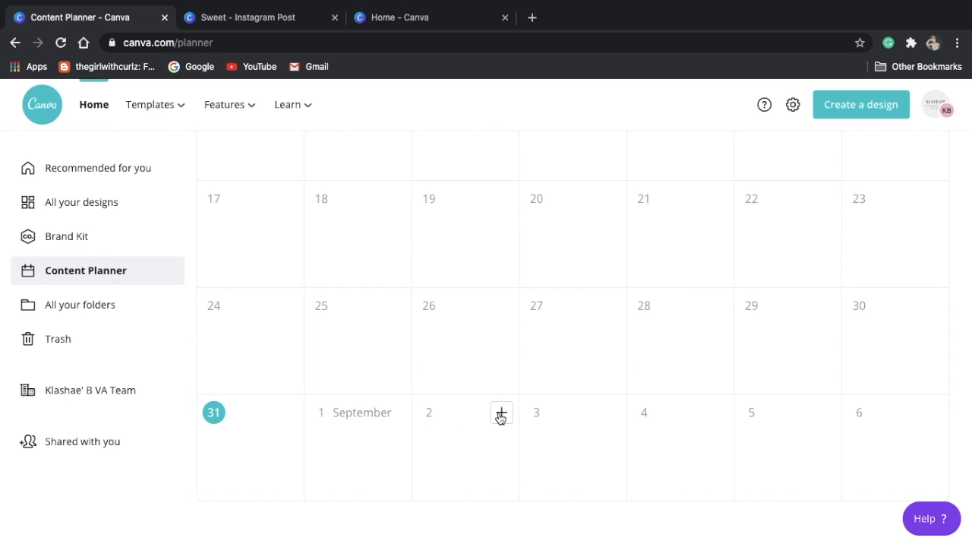
mouse_move(435, 419)
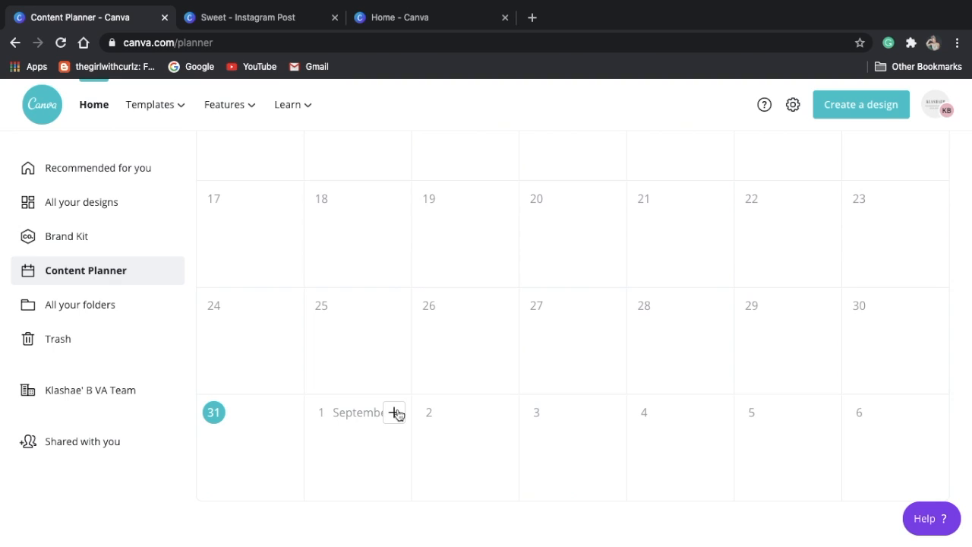
click(395, 413)
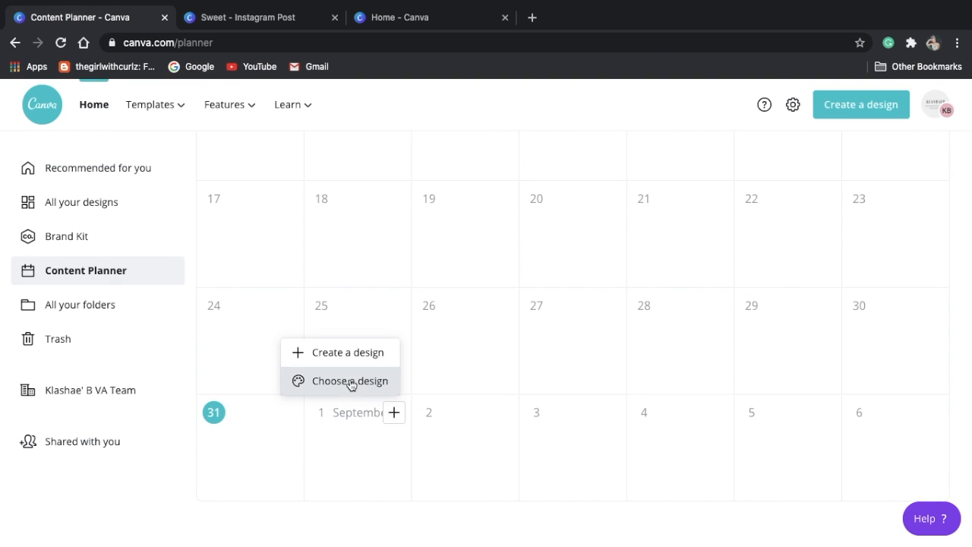
Pick the existing 'Sweet' design from Recent designs for the scheduled post
click(350, 380)
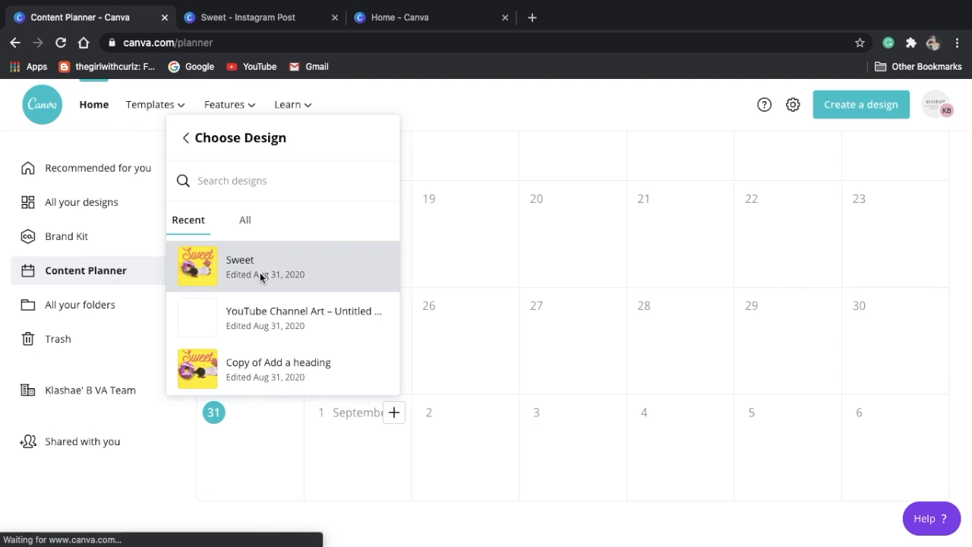
click(240, 266)
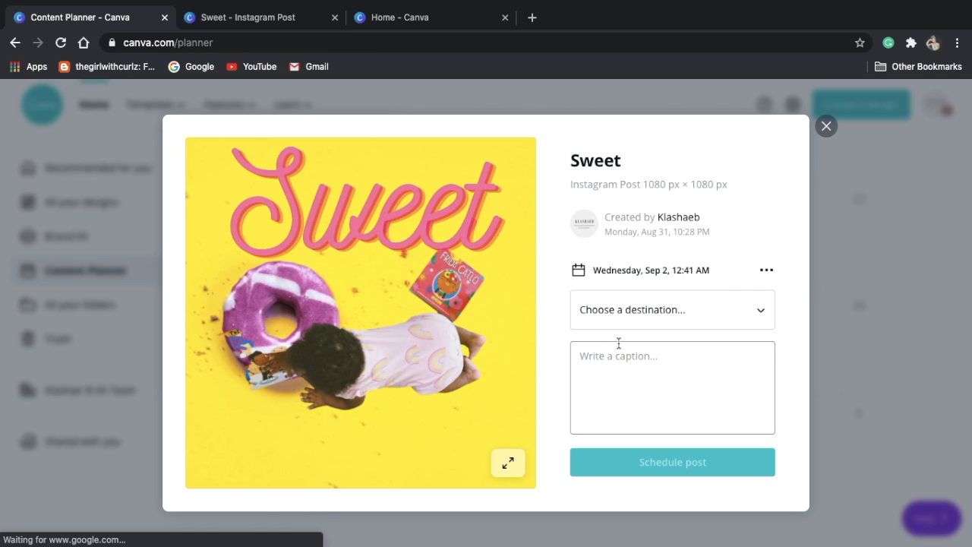
Reveal the scheduled post's more-options menu with date, edit and copy choices
click(766, 270)
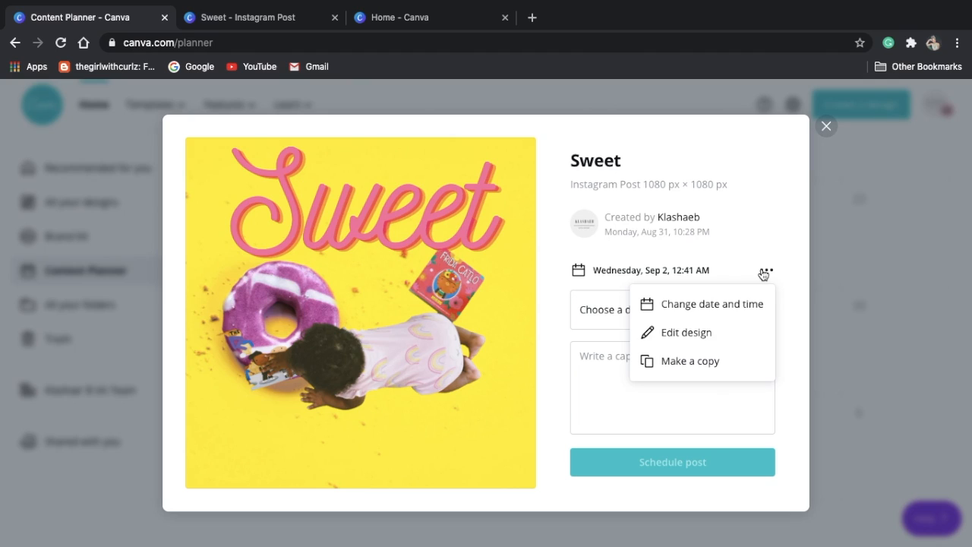
mouse_move(713, 304)
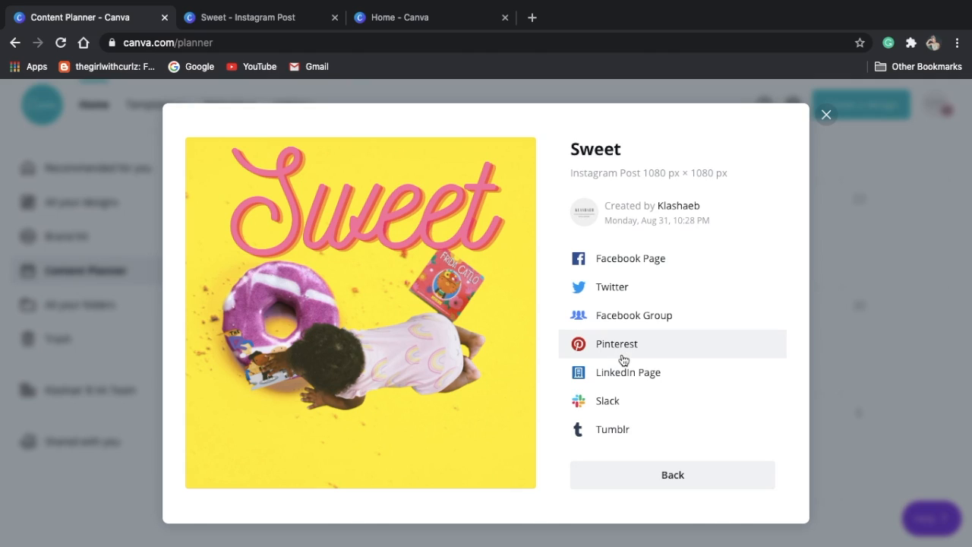
mouse_move(613, 287)
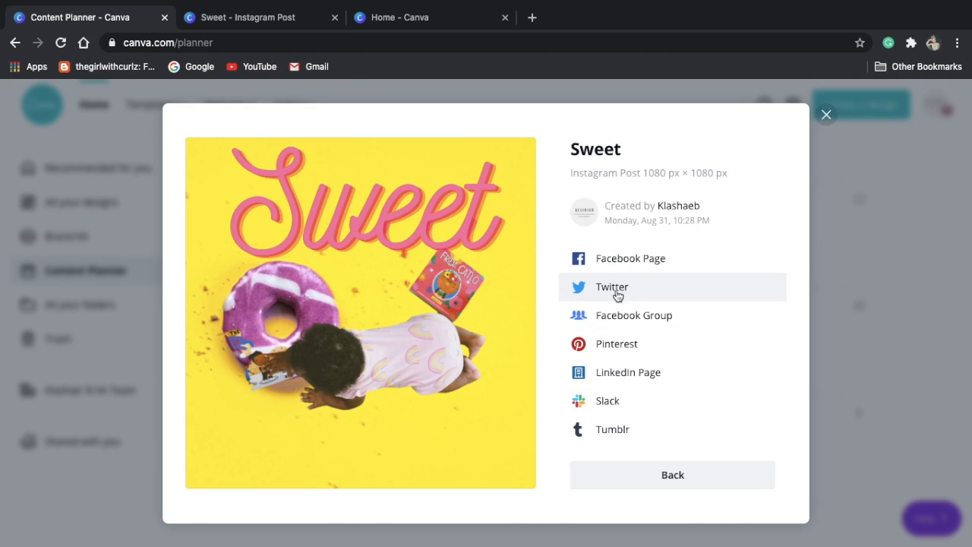
mouse_move(672, 295)
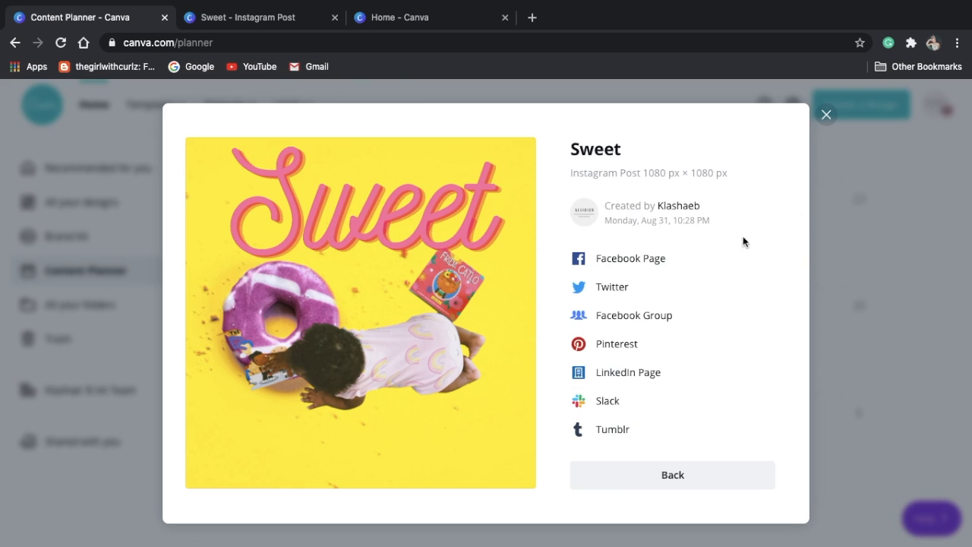
mouse_move(672, 474)
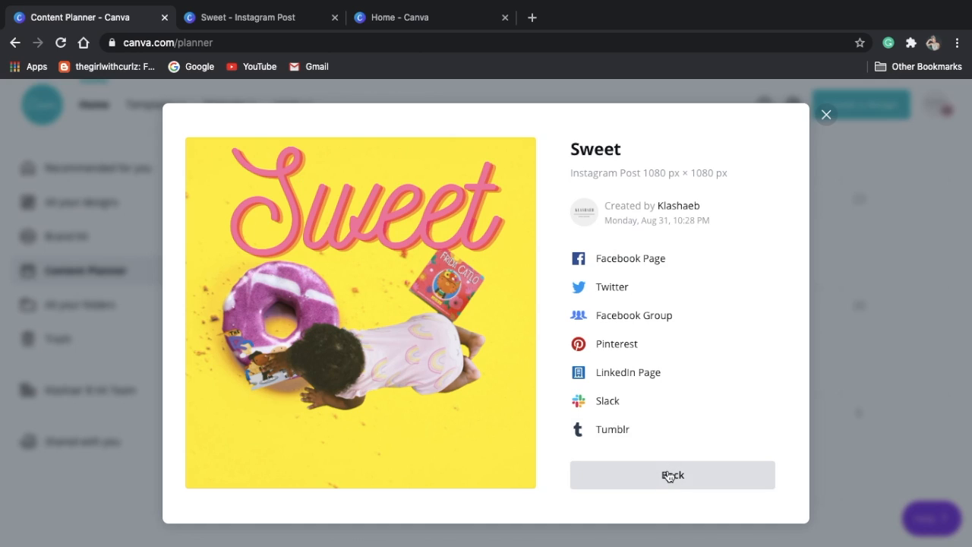
Return to the form, attach a LinkedIn destination to the Sweet post and show its options
click(671, 474)
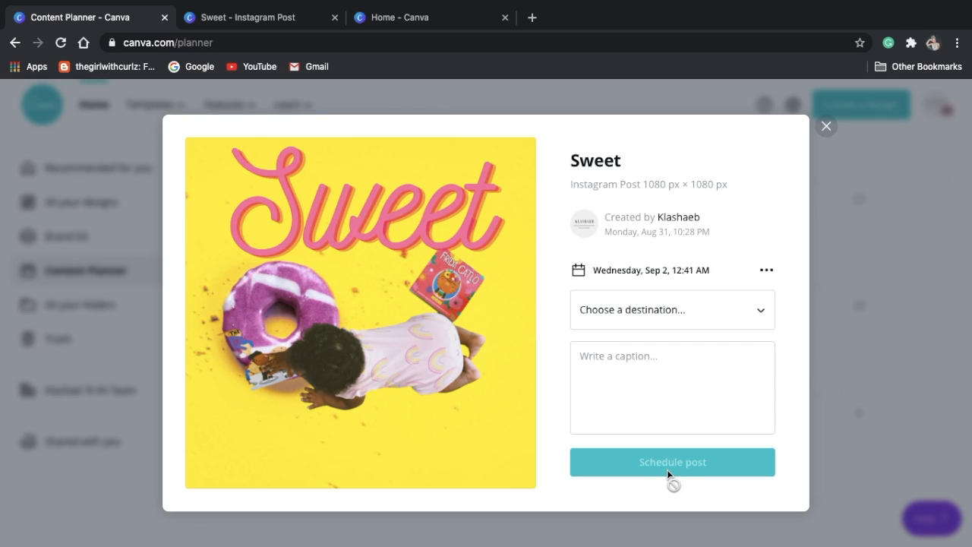
click(672, 387)
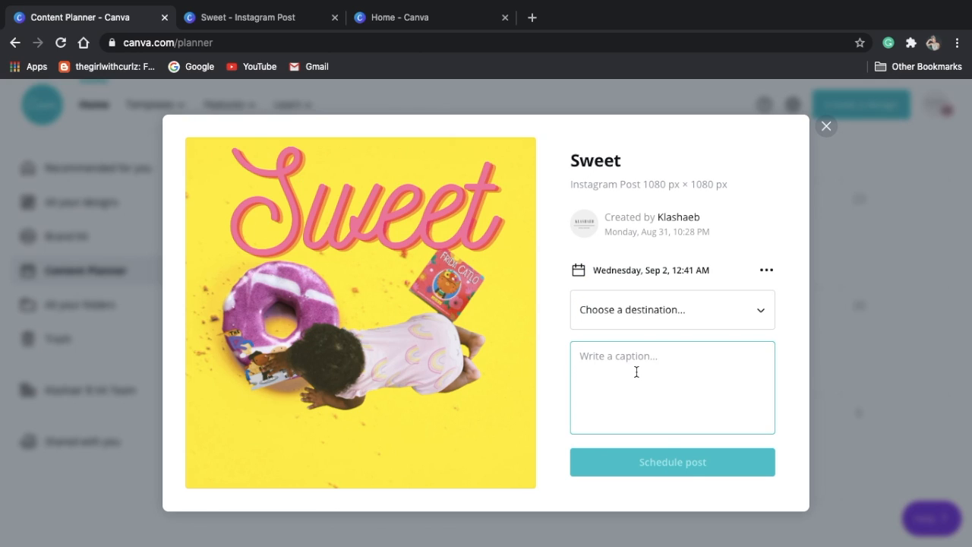
mouse_move(681, 471)
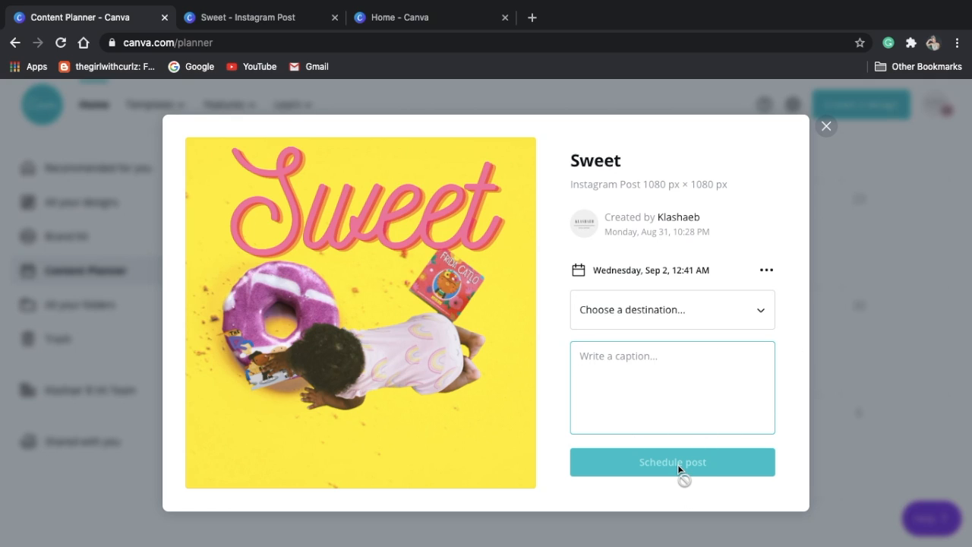
click(672, 310)
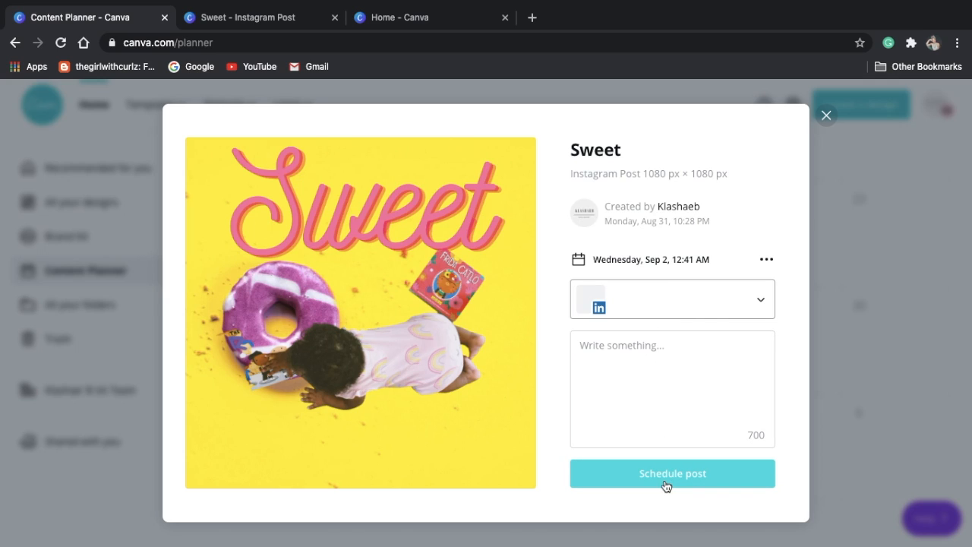
click(766, 259)
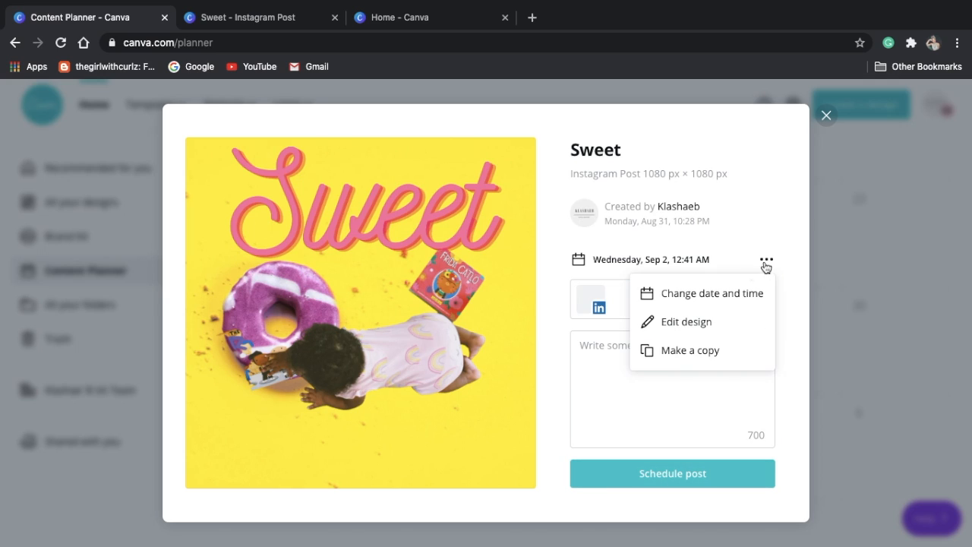
mouse_move(723, 274)
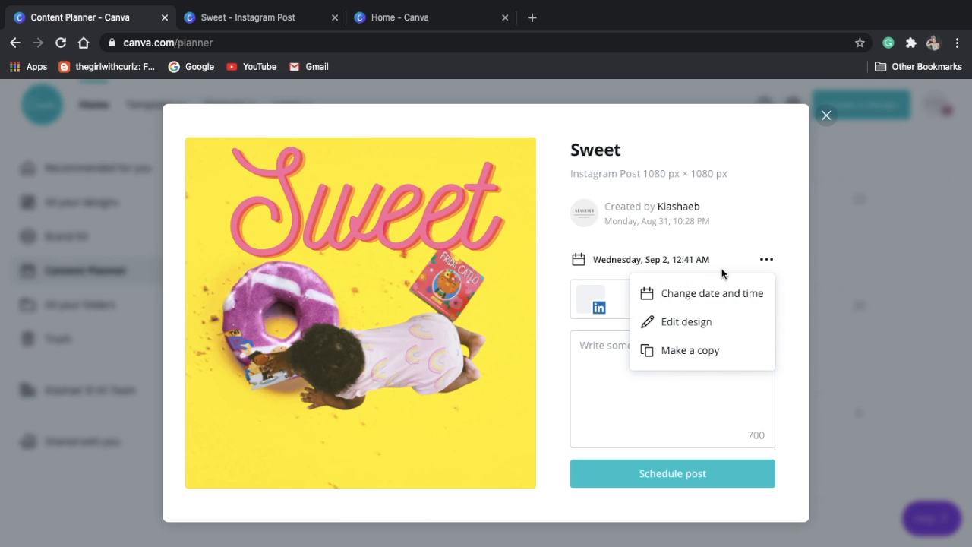
Move the Sweet post's date to Friday, Sep 4 at 12:41 AM
click(712, 294)
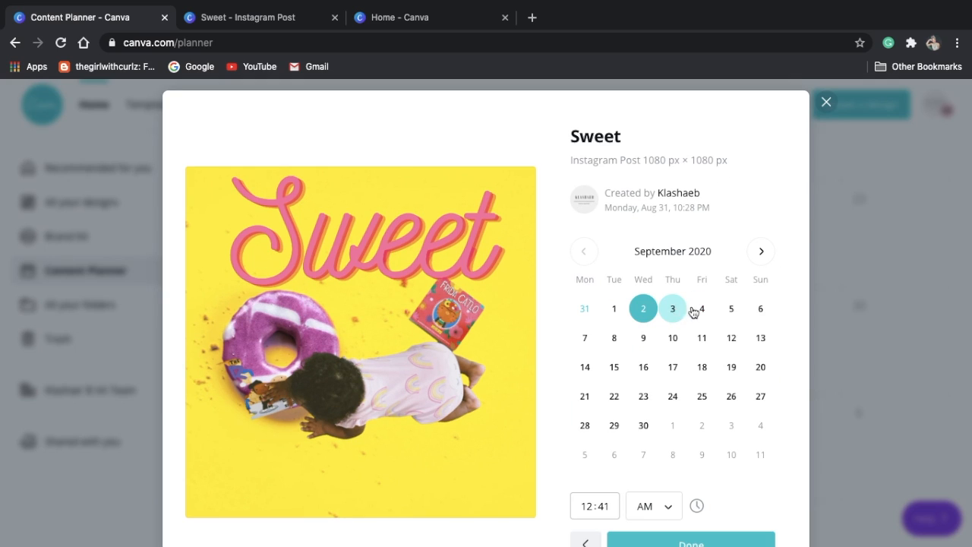
click(702, 307)
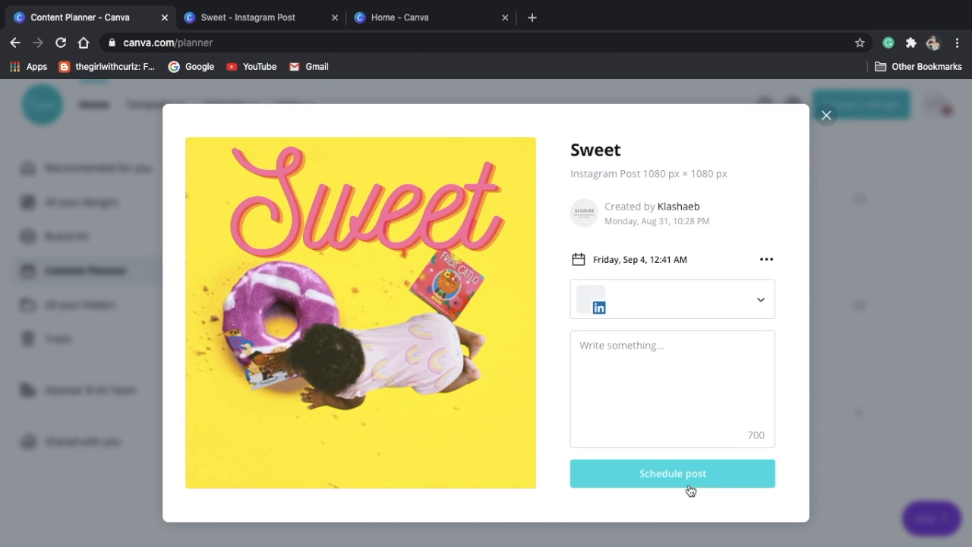
mouse_move(662, 477)
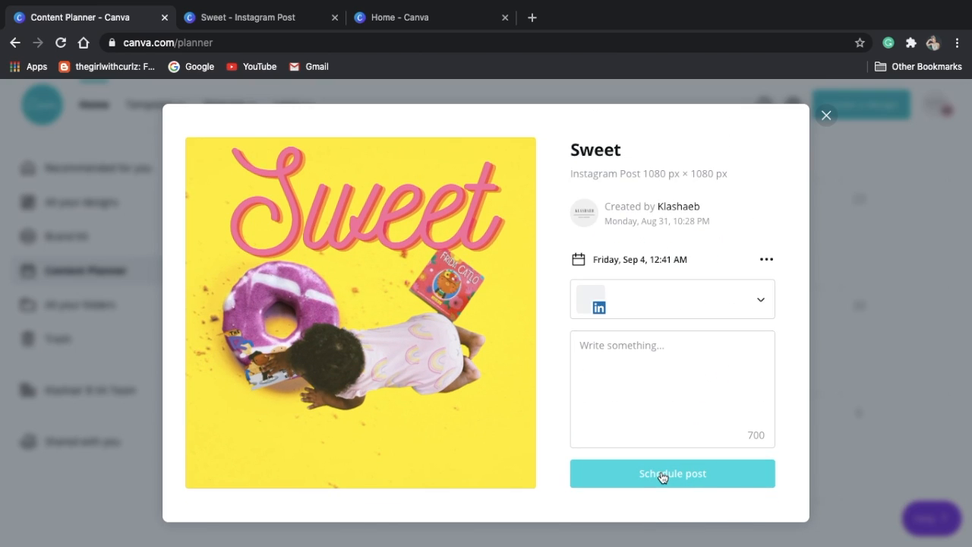
Attempt to schedule the Sweet post, which fails for the LinkedIn account
click(671, 474)
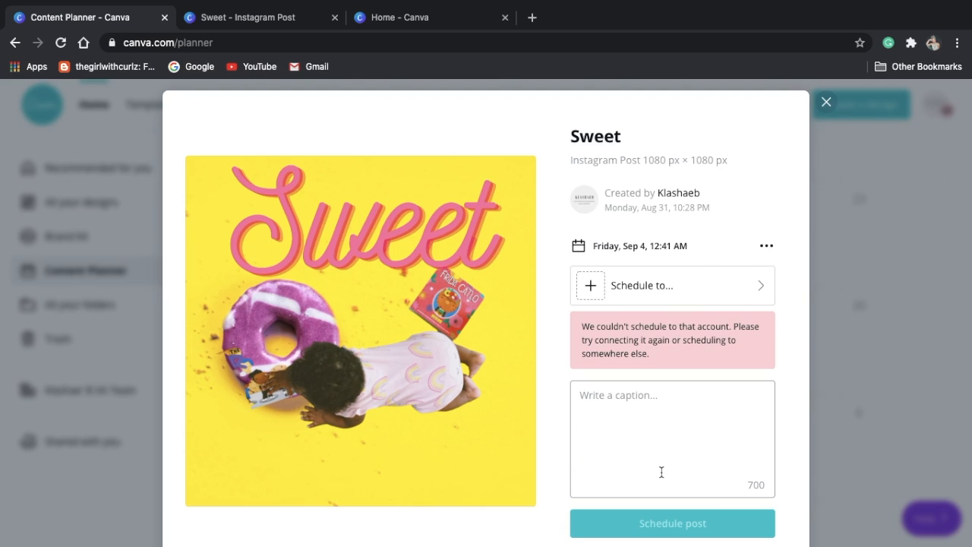
mouse_move(688, 354)
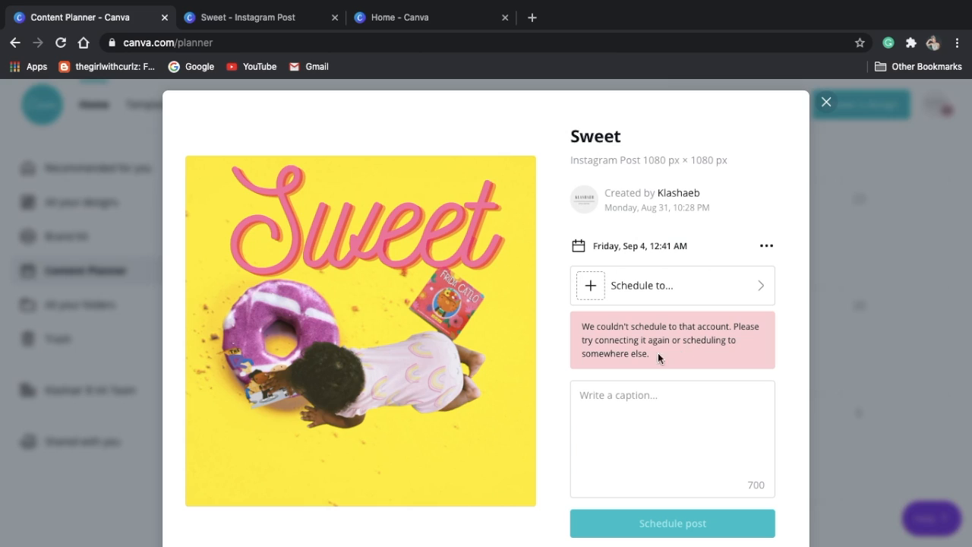
mouse_move(642, 357)
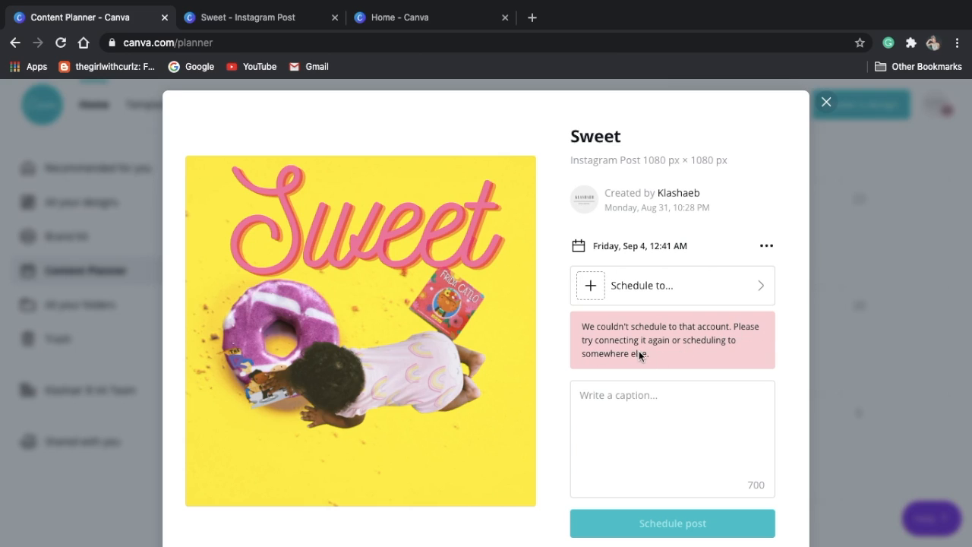
mouse_move(641, 357)
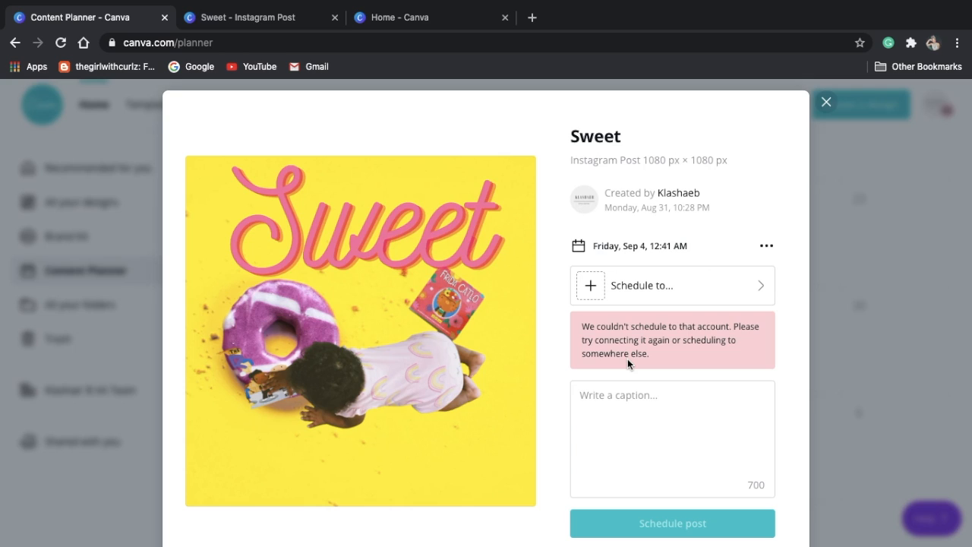
mouse_move(825, 105)
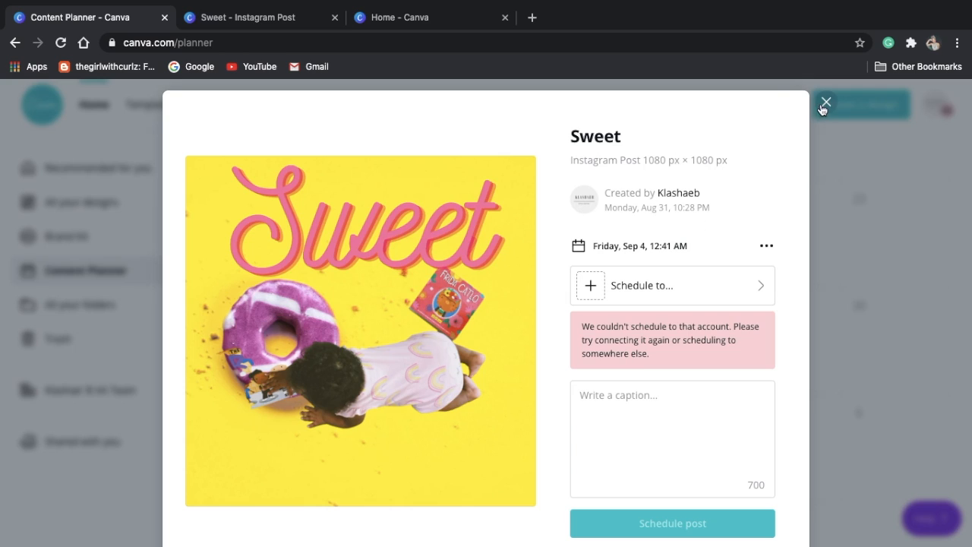
Dismiss the Sweet post's scheduling form and return to the August 2020 calendar
click(825, 103)
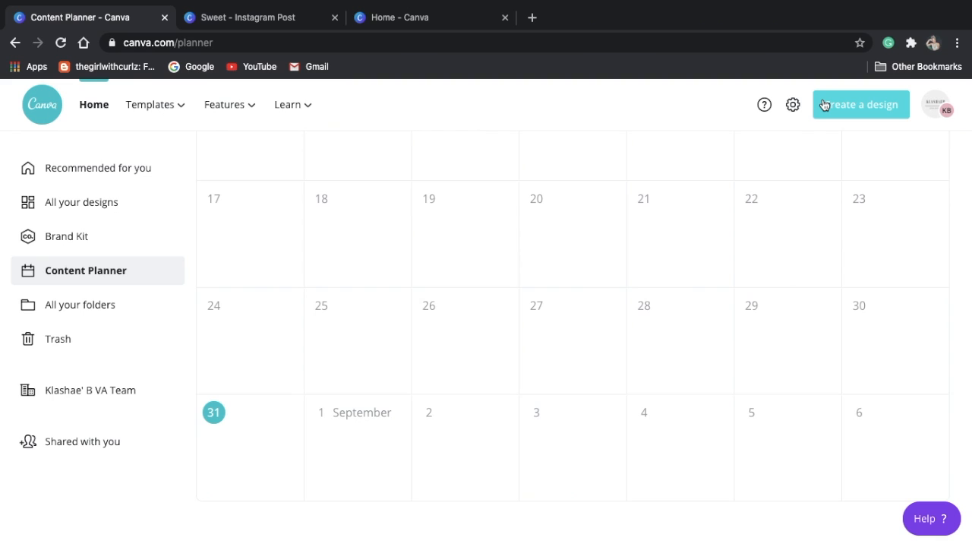
mouse_move(459, 519)
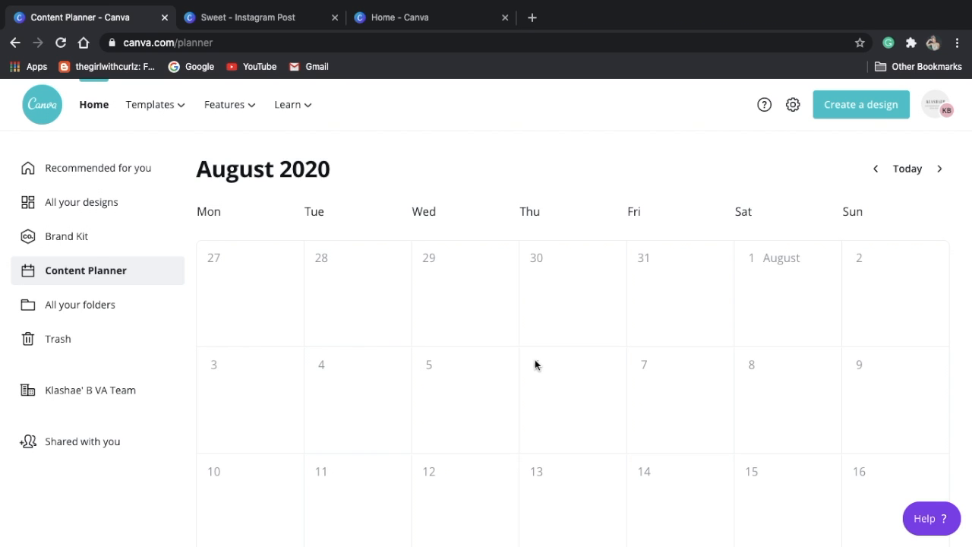
mouse_move(453, 383)
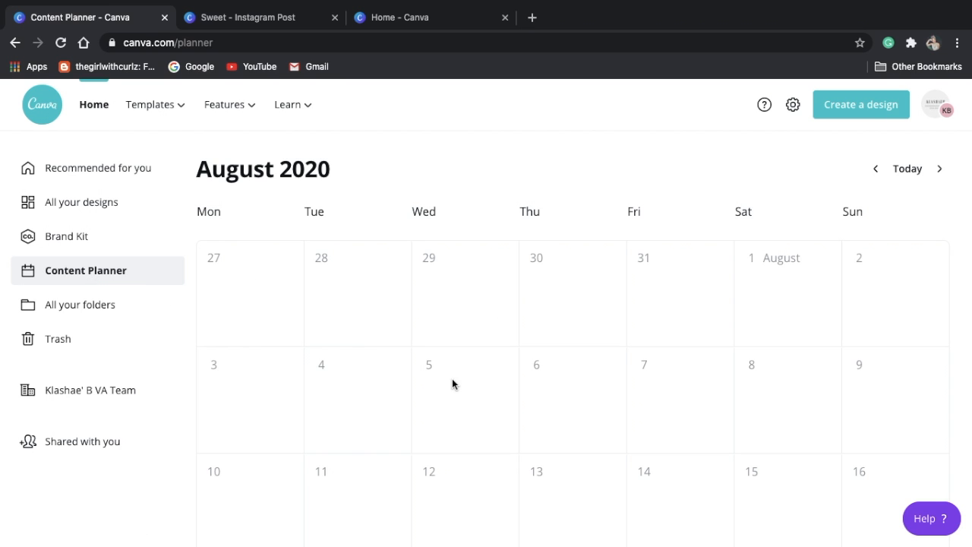
Leave the planner via the Home tab and reopen the Sweet Instagram post in the editor
scroll(down, 3)
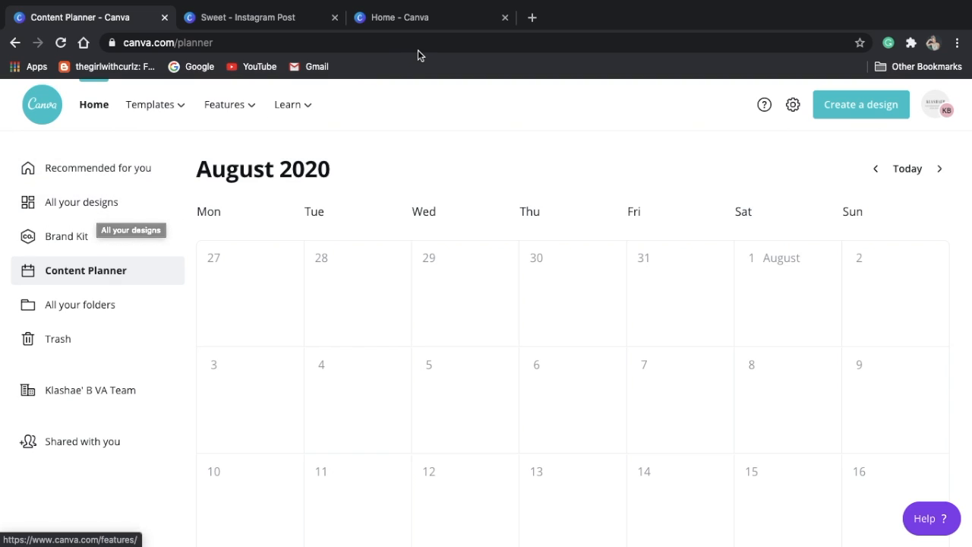
click(288, 103)
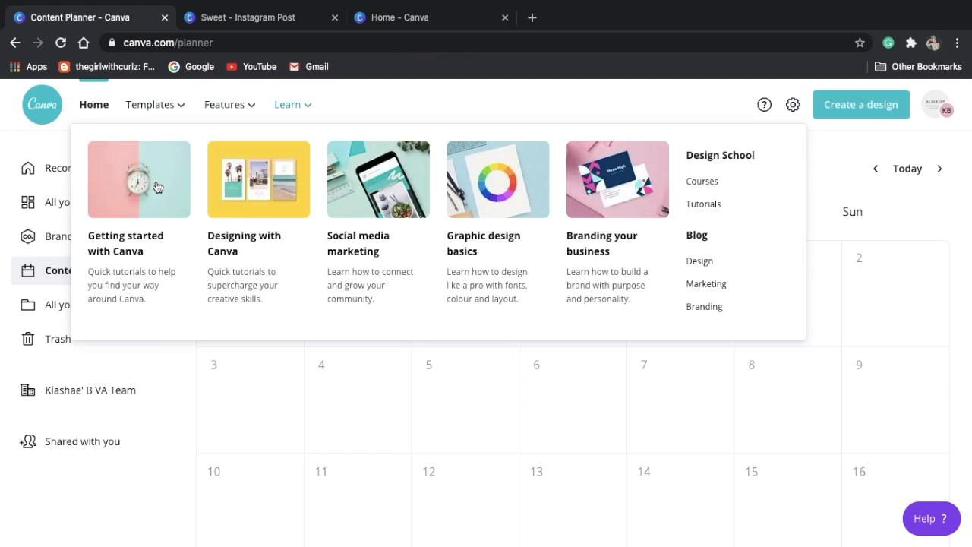
click(402, 16)
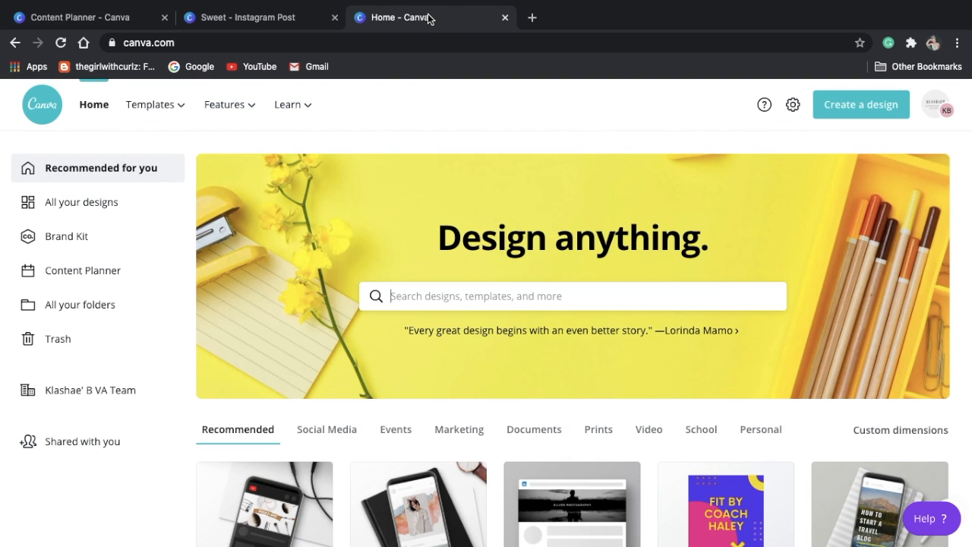
click(251, 17)
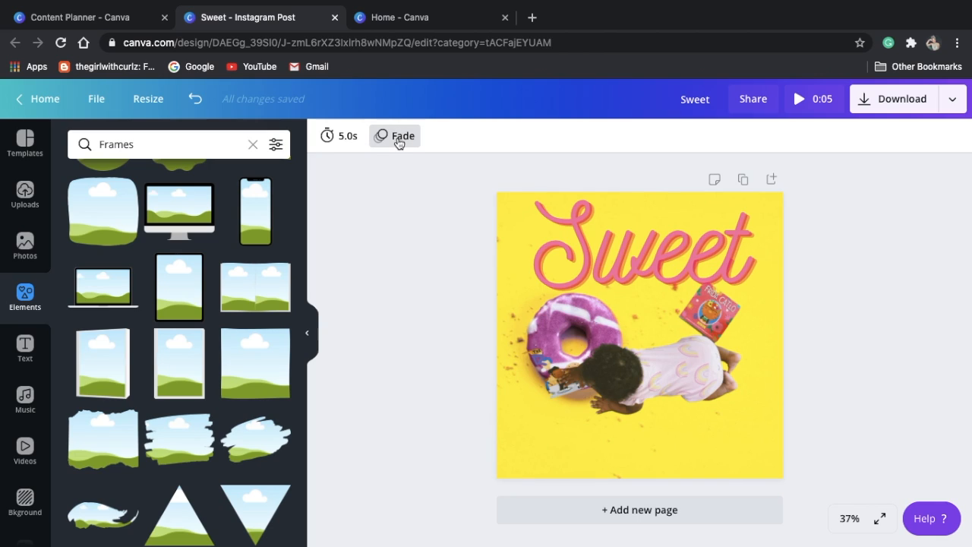
Try the Block page animation, then apply Baseline to the Sweet post's page
click(395, 135)
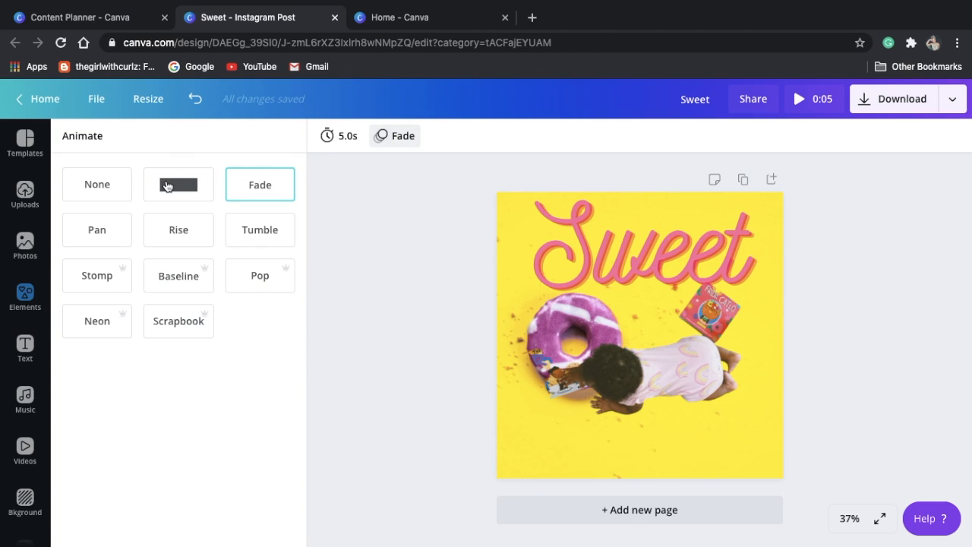
click(180, 184)
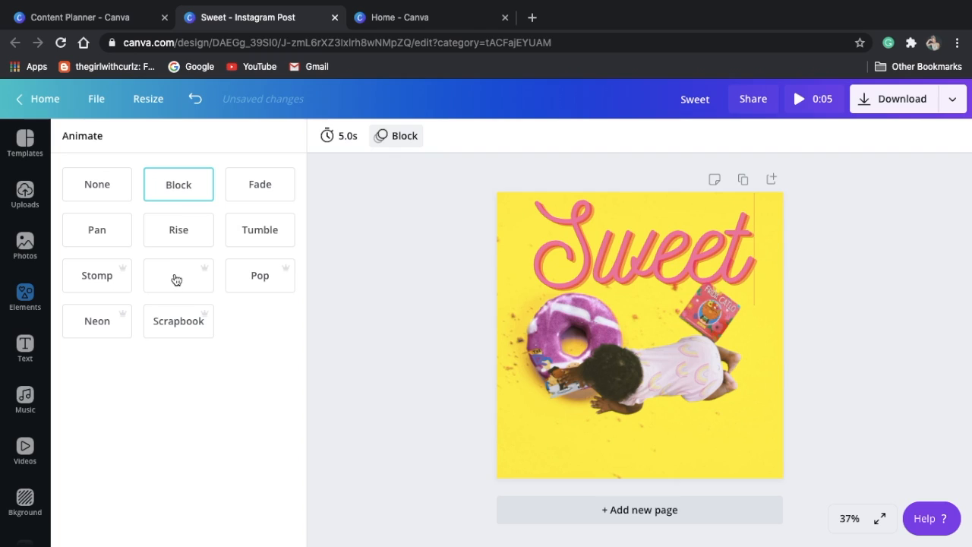
click(179, 275)
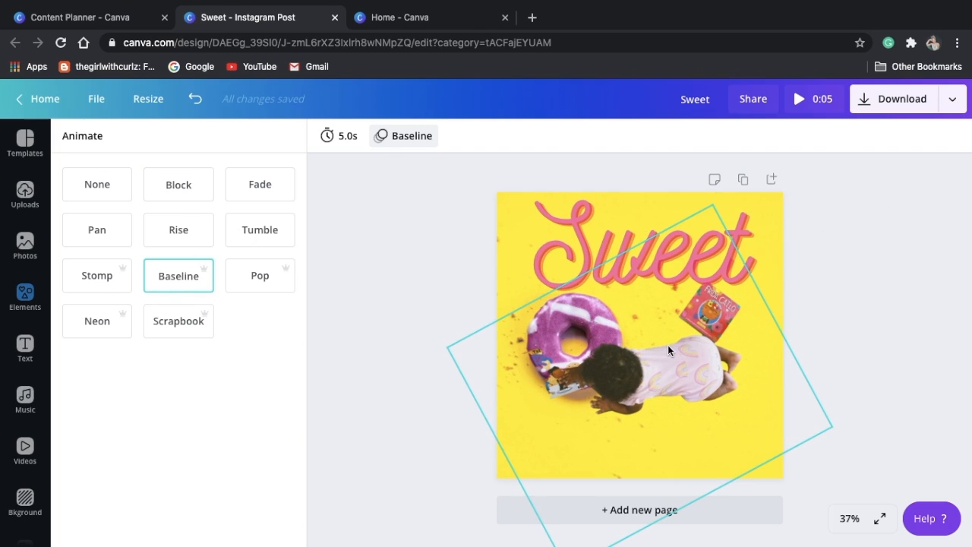
click(194, 100)
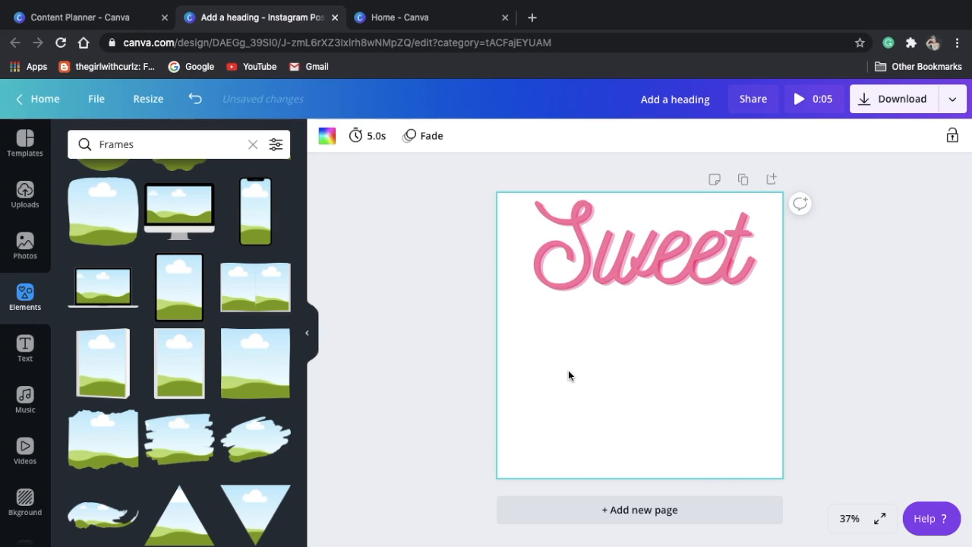
Place the uploaded crawling-toddler photo beneath the Sweet heading and show its effects
click(623, 246)
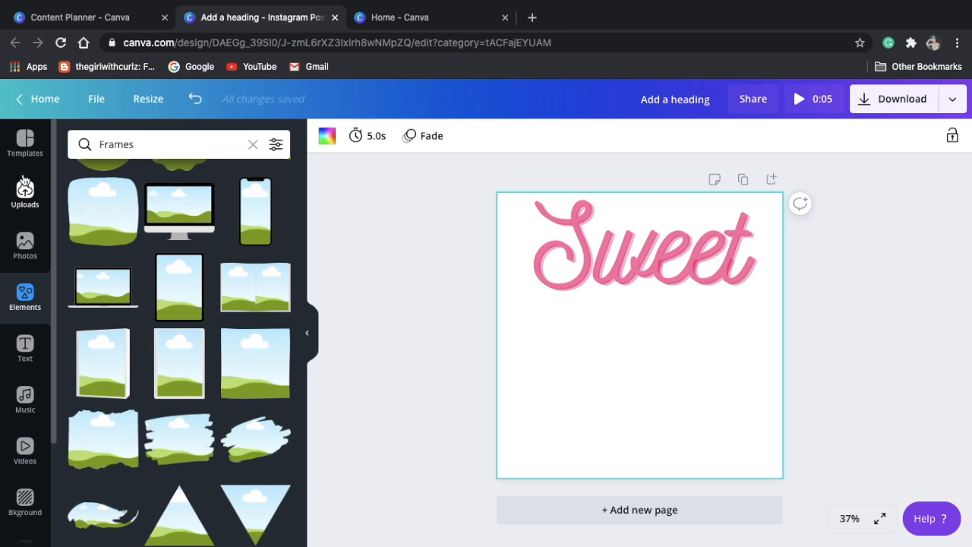
click(24, 192)
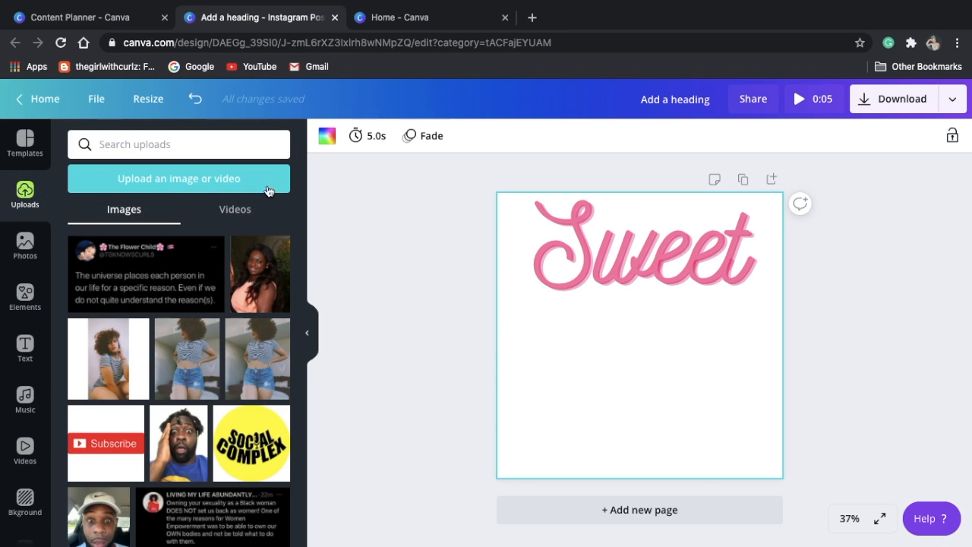
scroll(down, 3)
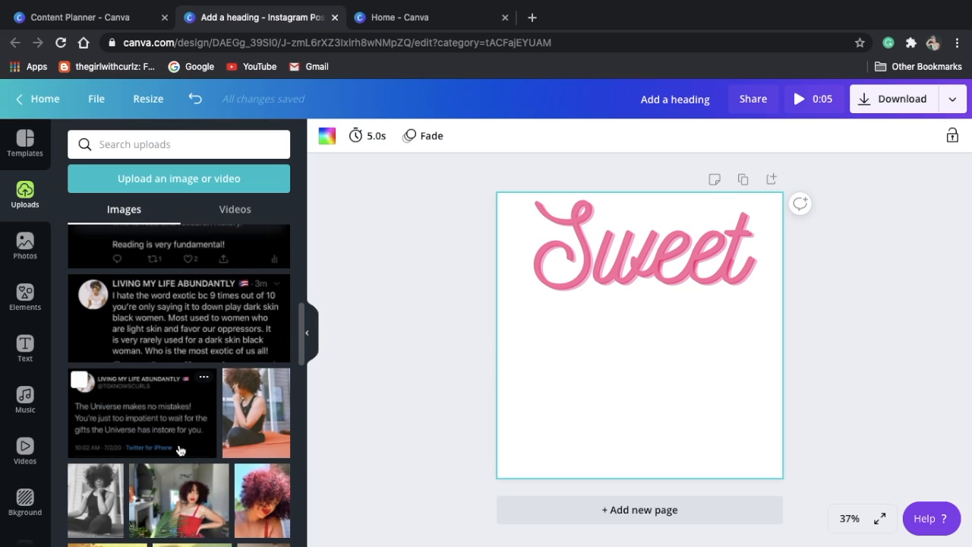
scroll(down, 3)
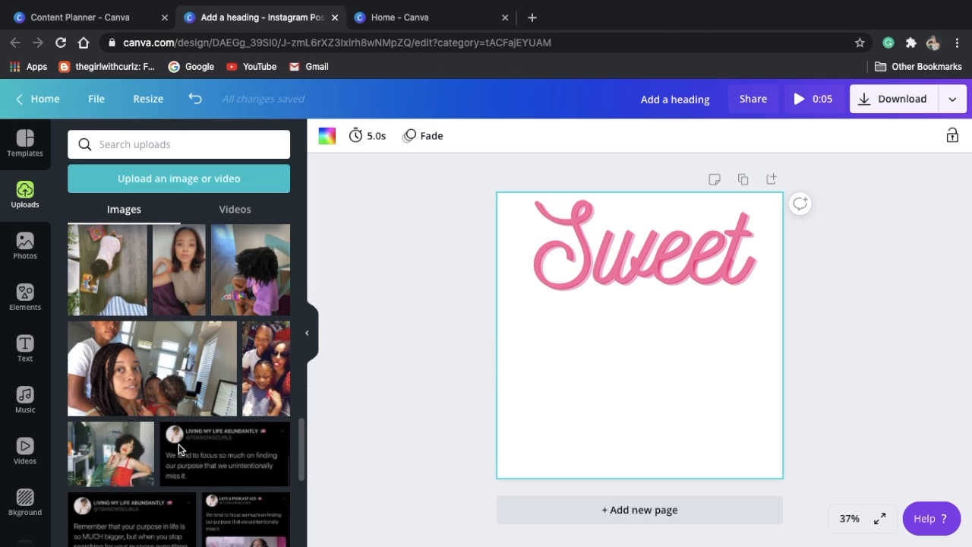
click(639, 251)
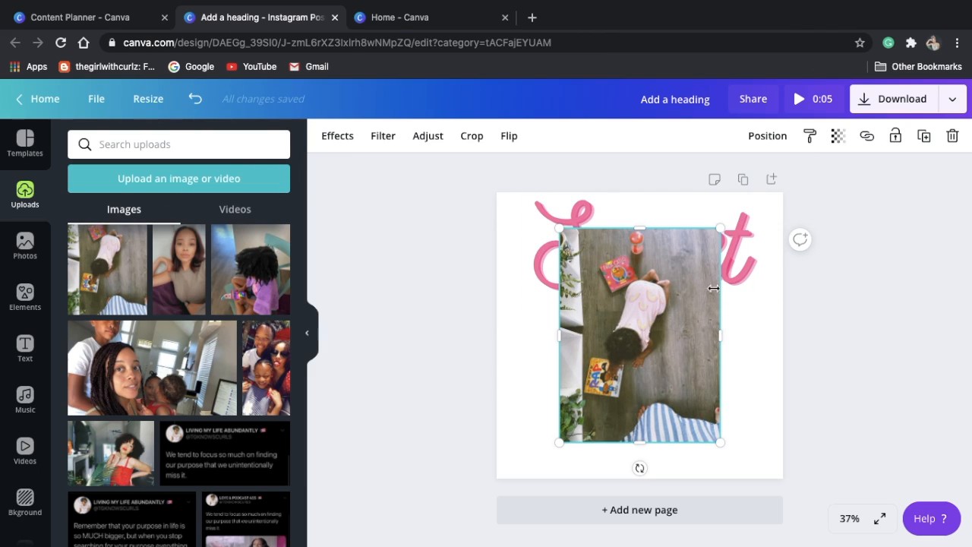
mouse_move(644, 433)
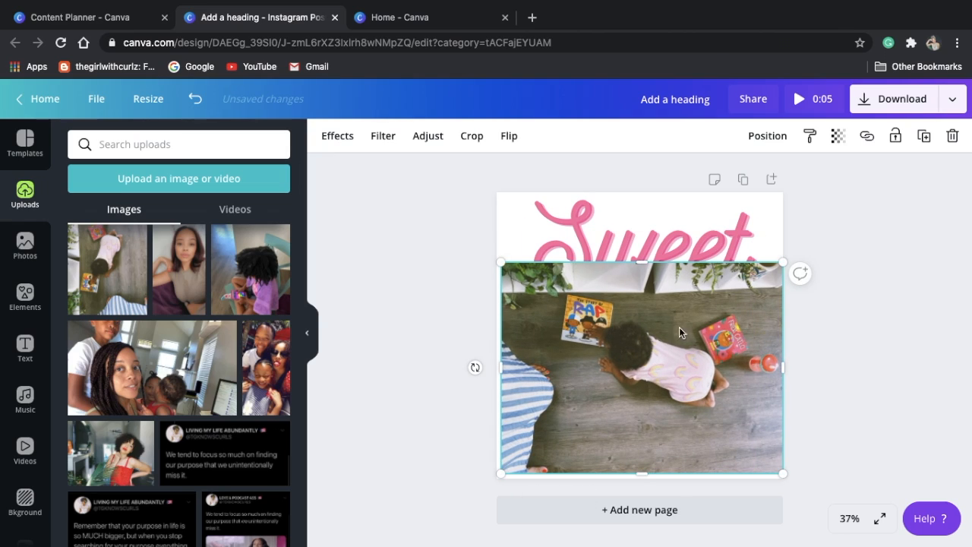
mouse_move(635, 337)
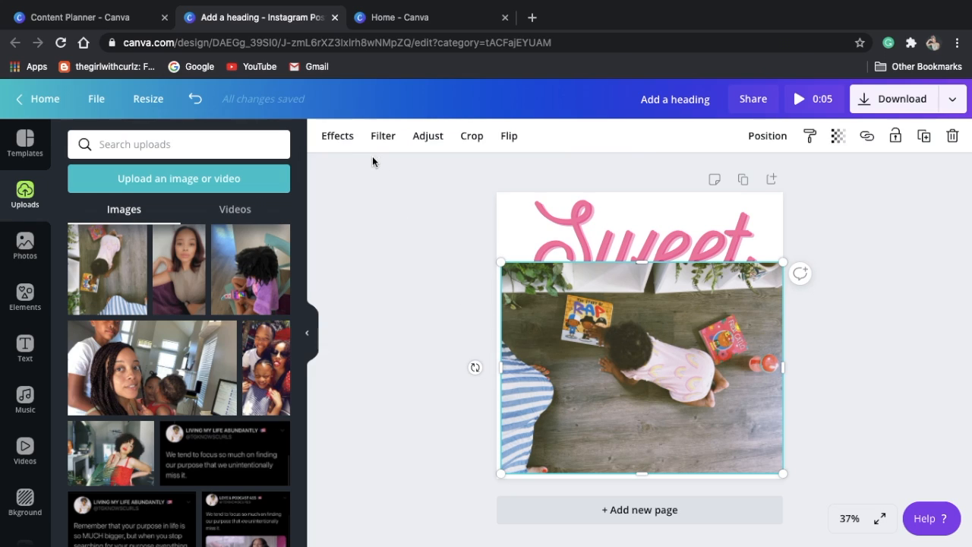
click(337, 135)
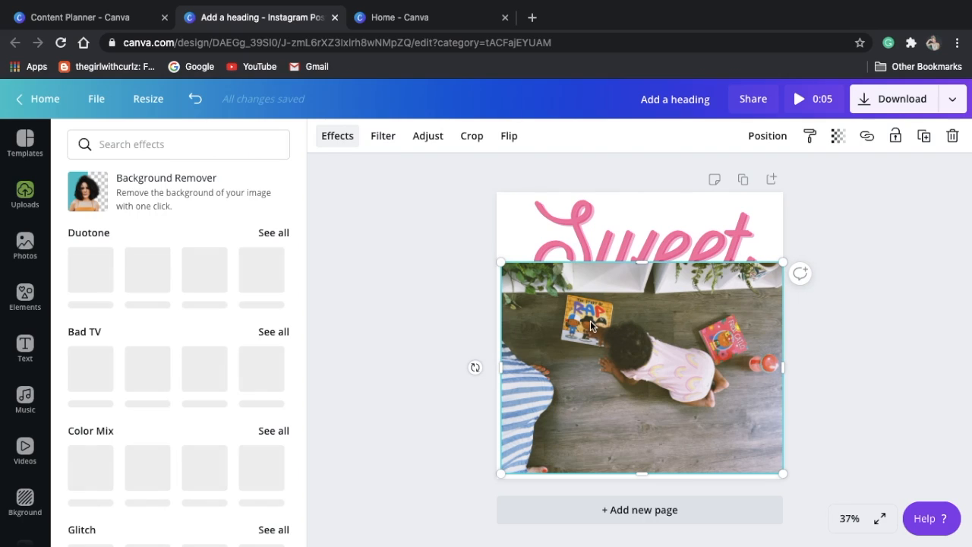
mouse_move(635, 351)
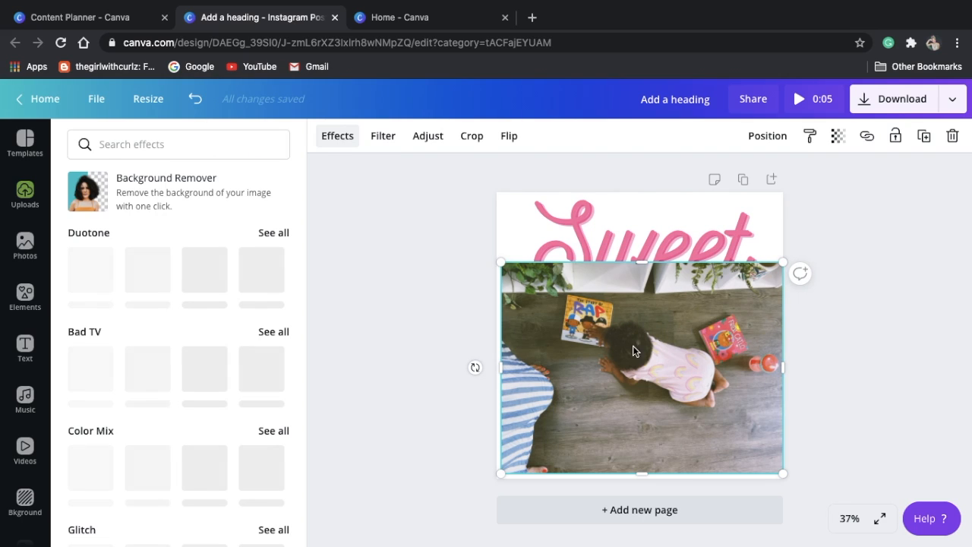
mouse_move(642, 383)
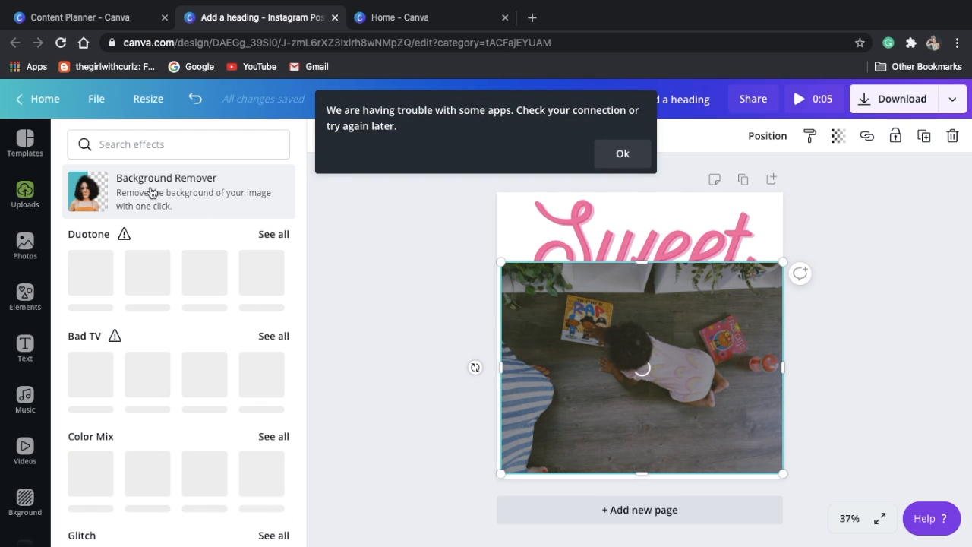
click(623, 153)
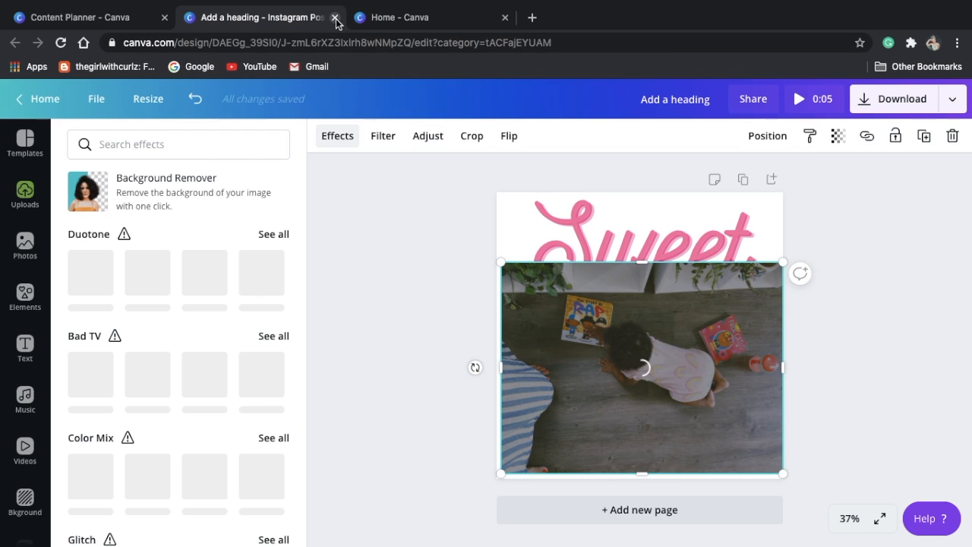
Close the Sweet design's tab and create a new blank Instagram Post from the Canva home page
click(334, 17)
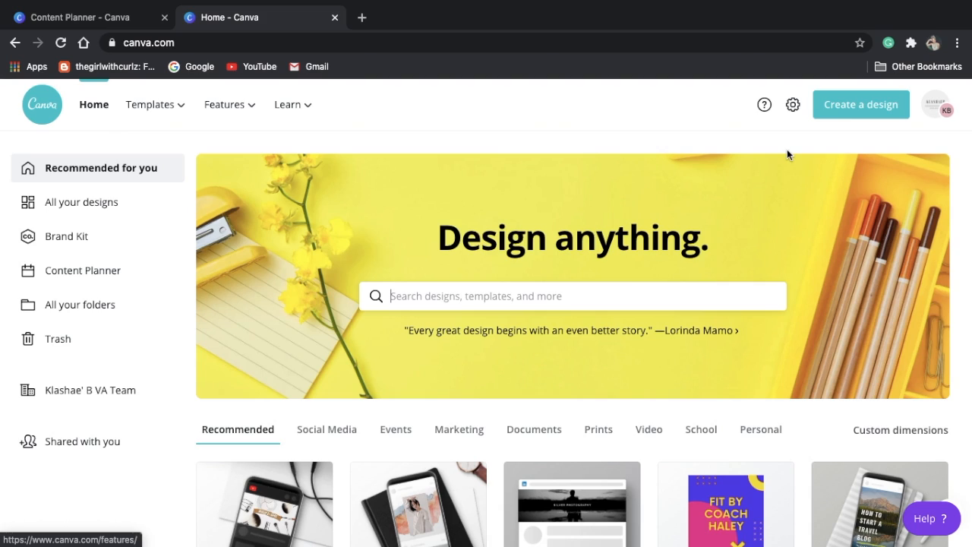
click(860, 104)
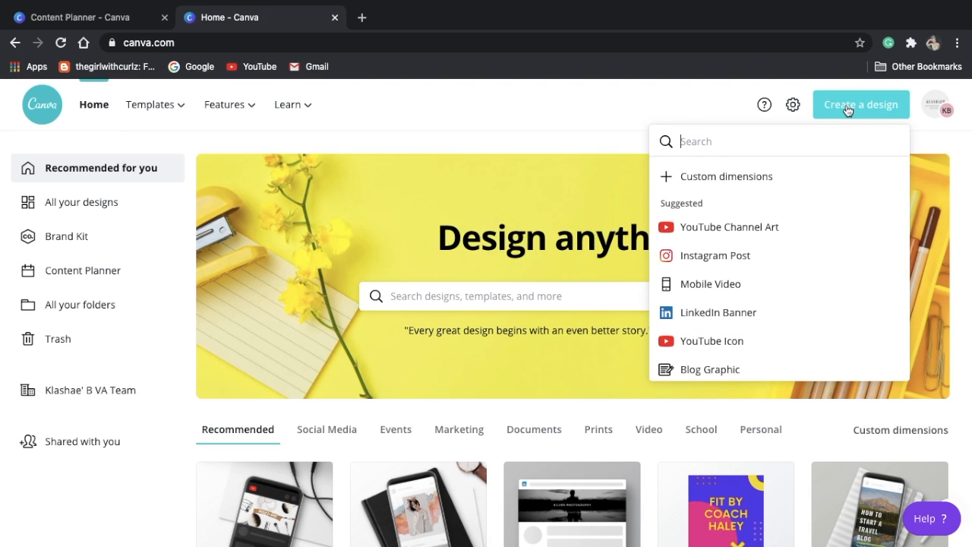
click(714, 255)
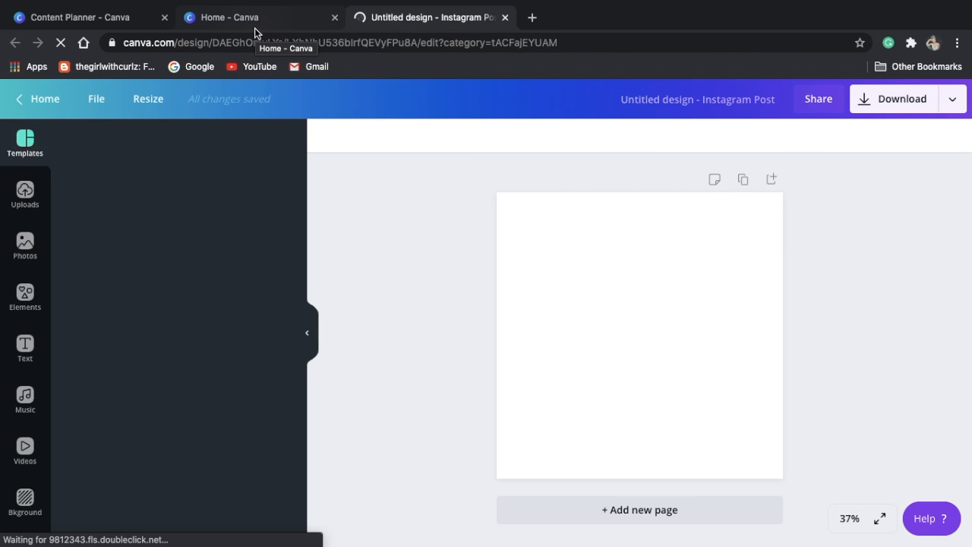
click(25, 143)
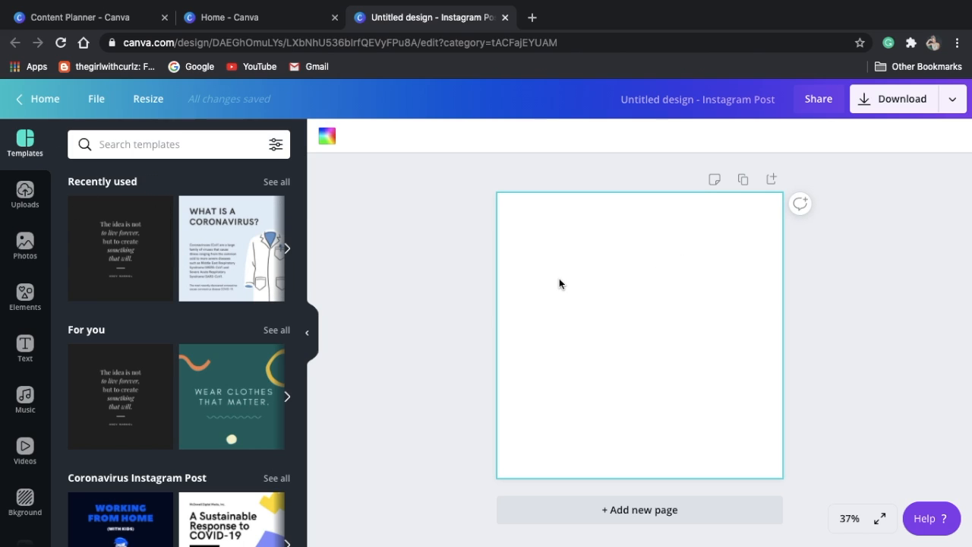
Place the uploaded toddler-on-floor photo from Uploads, tilted and enlarged to fill the page
click(24, 194)
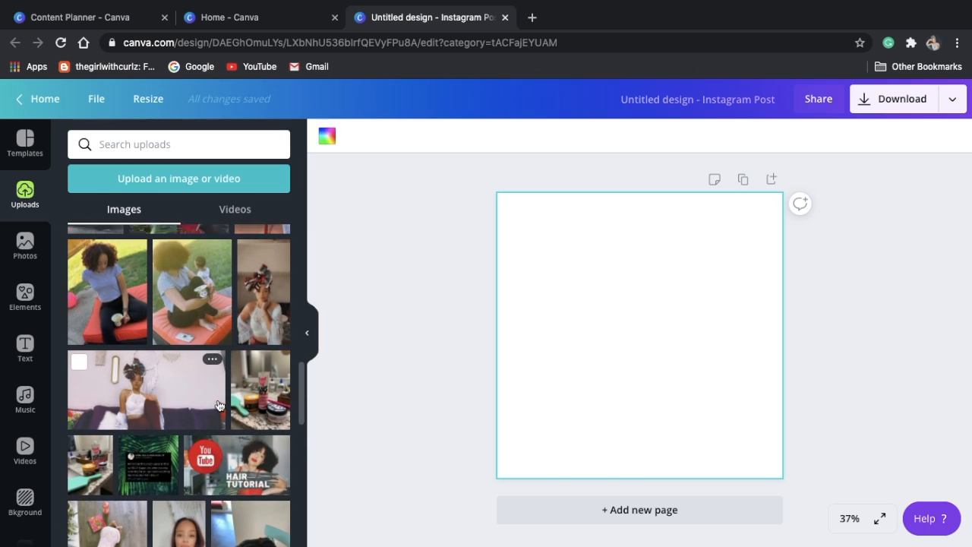
scroll(down, 3)
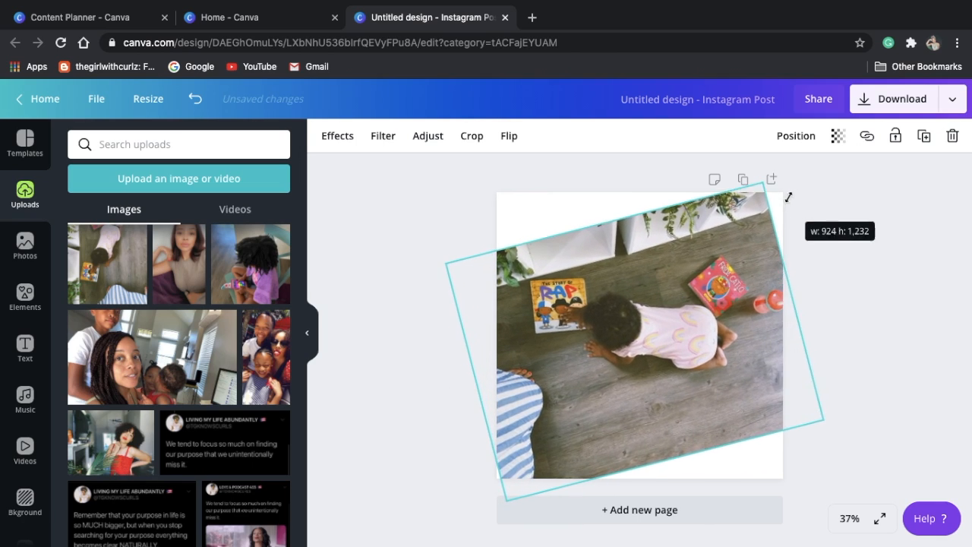
click(638, 335)
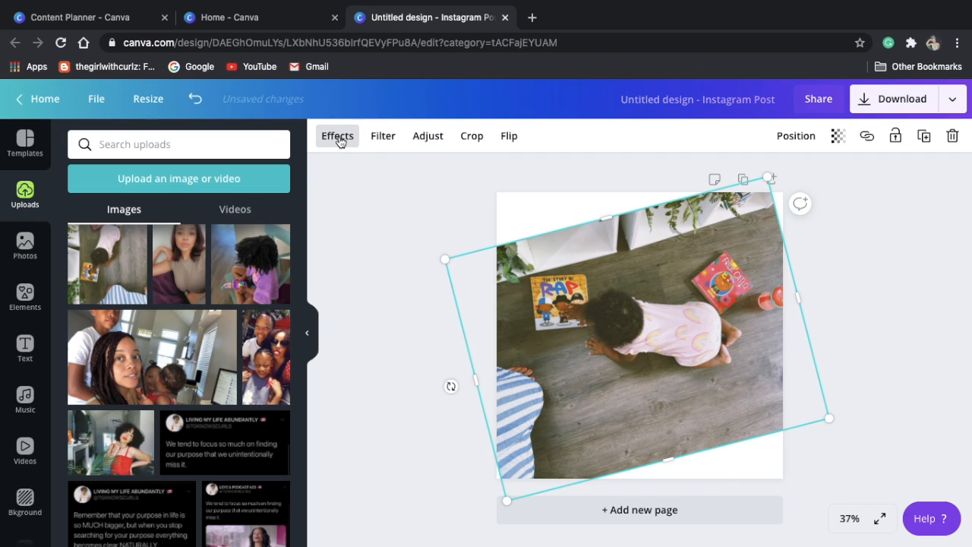
Run Background Remover on the photo via Effects, dismissing the connection error, leaving the child on white
click(337, 135)
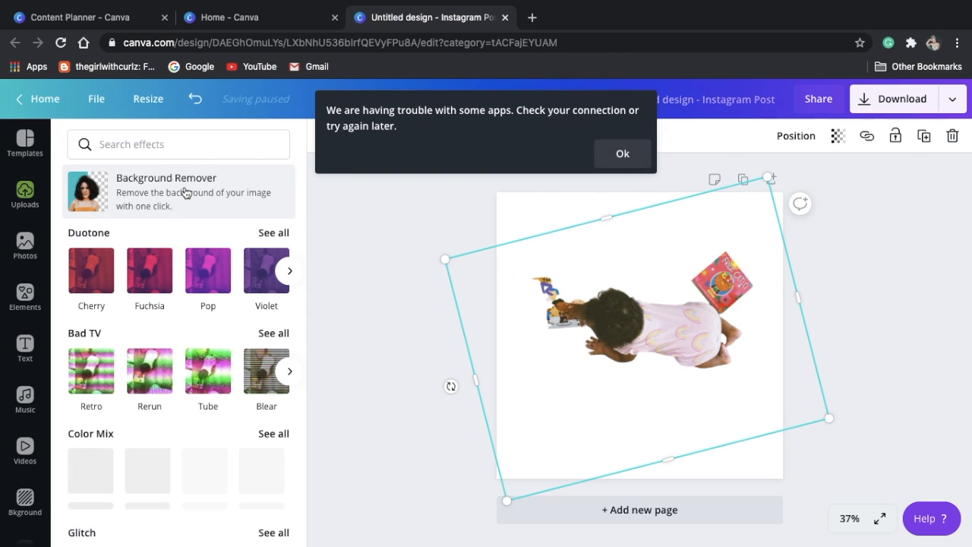
click(623, 154)
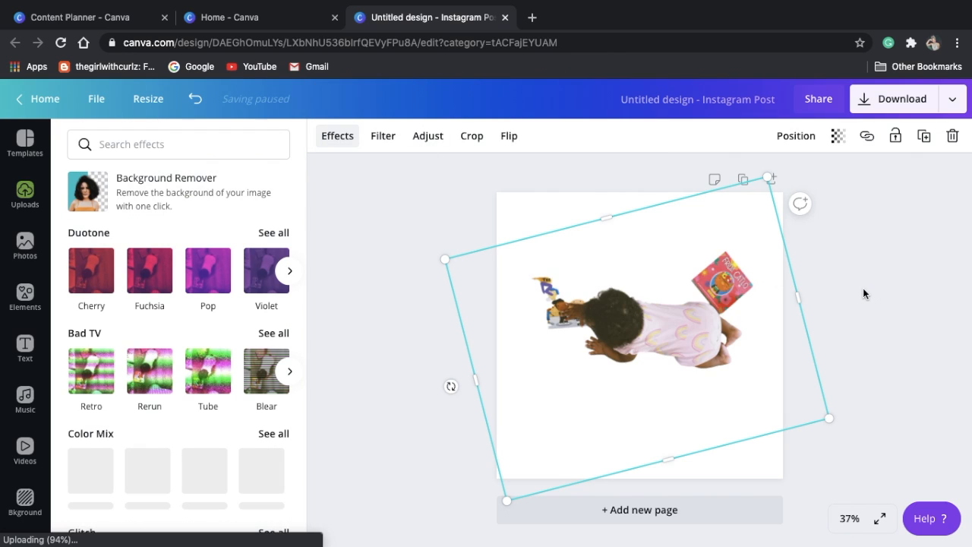
click(24, 196)
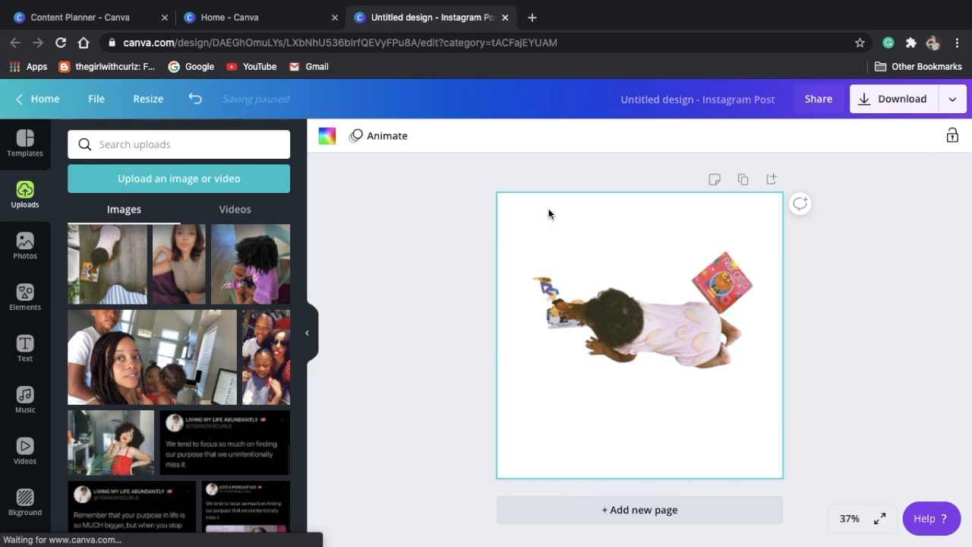
mouse_move(64, 310)
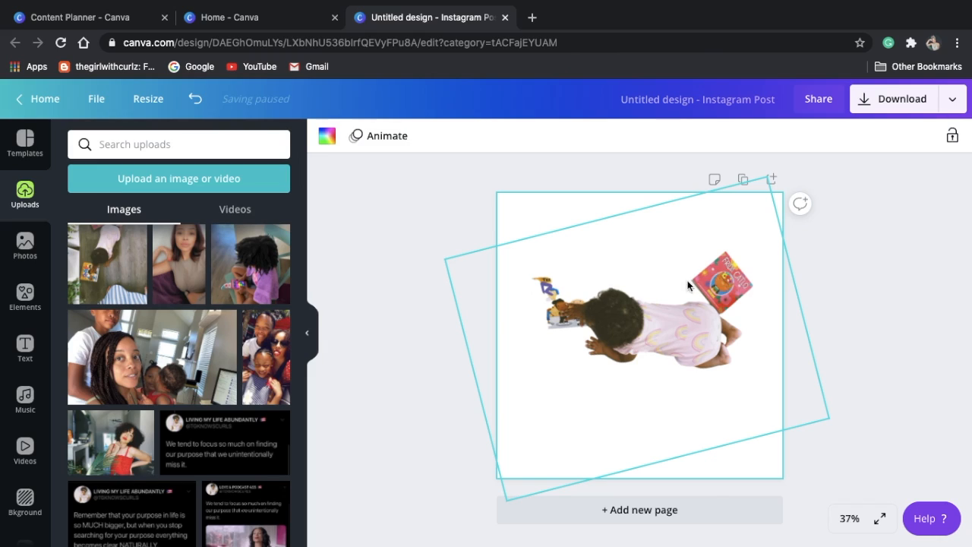
mouse_move(745, 284)
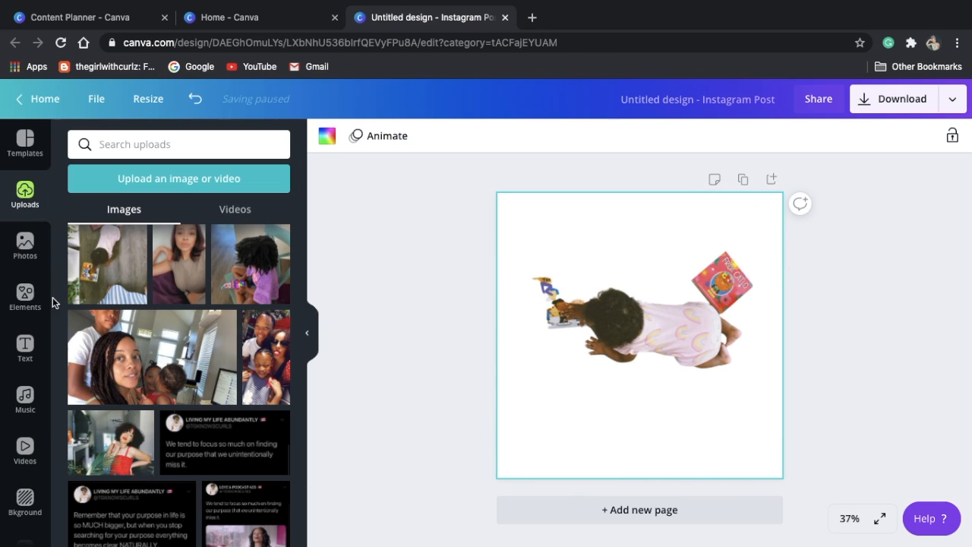
Apply the yellow donut-and-sprinkles background and re-angle the cut-out baby photo across it
click(24, 501)
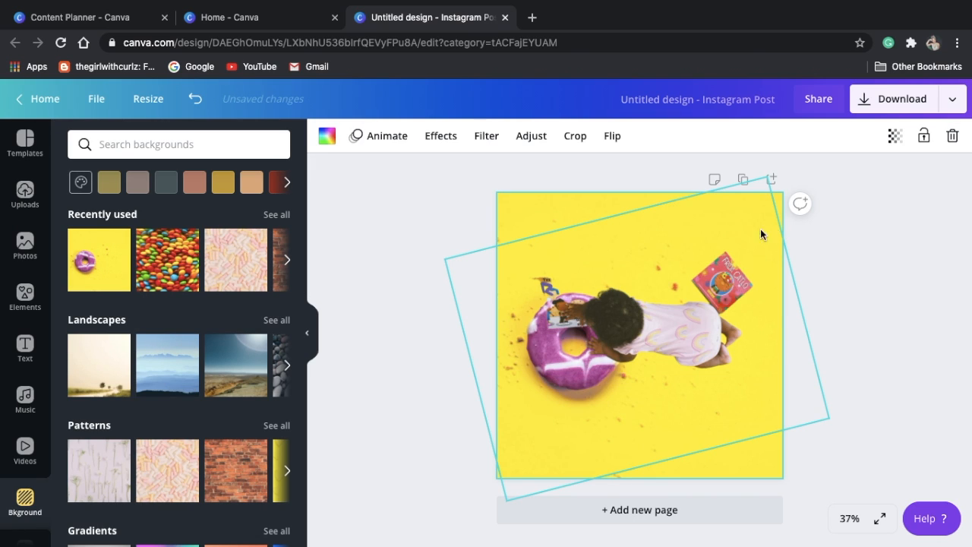
drag(763, 234, 705, 343)
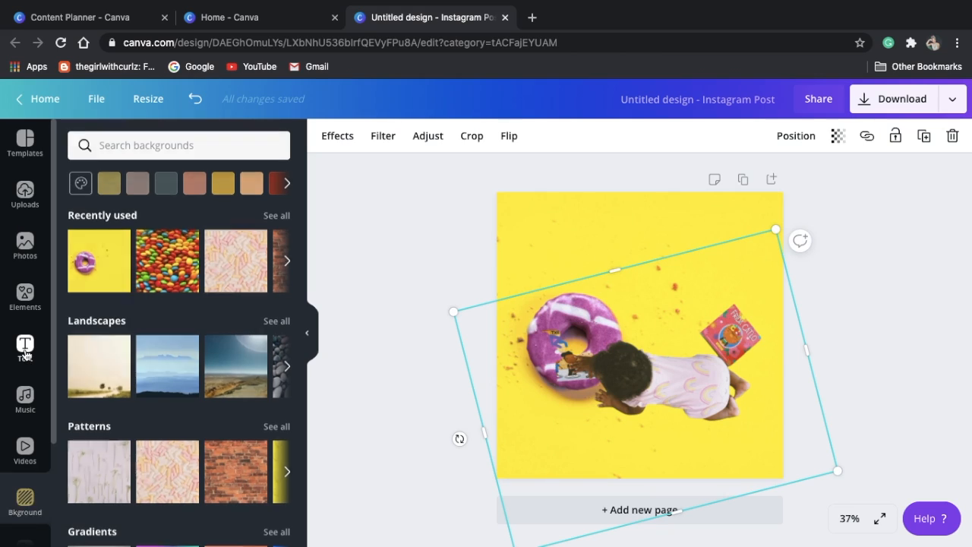
click(24, 348)
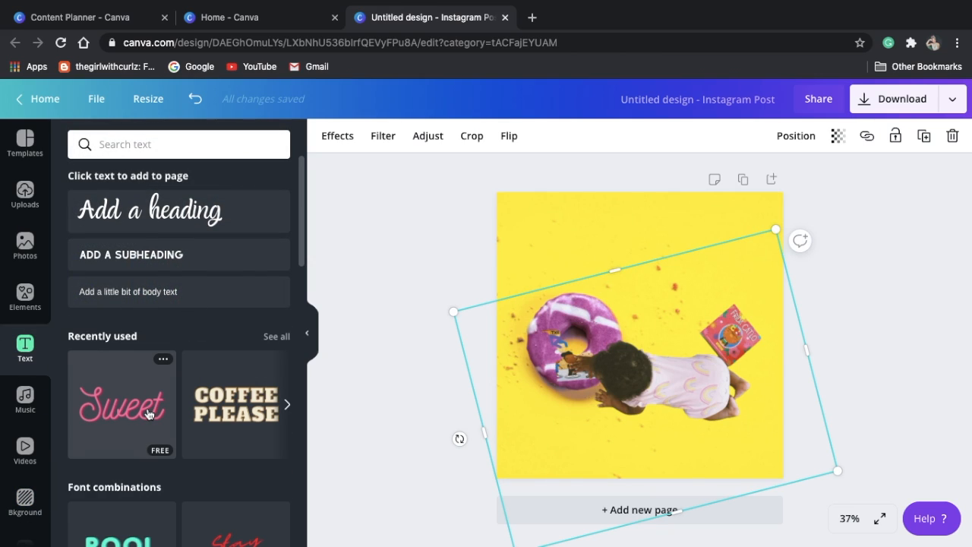
Add the recently used pink script 'Sweet' text and position it across the top of the page
click(121, 404)
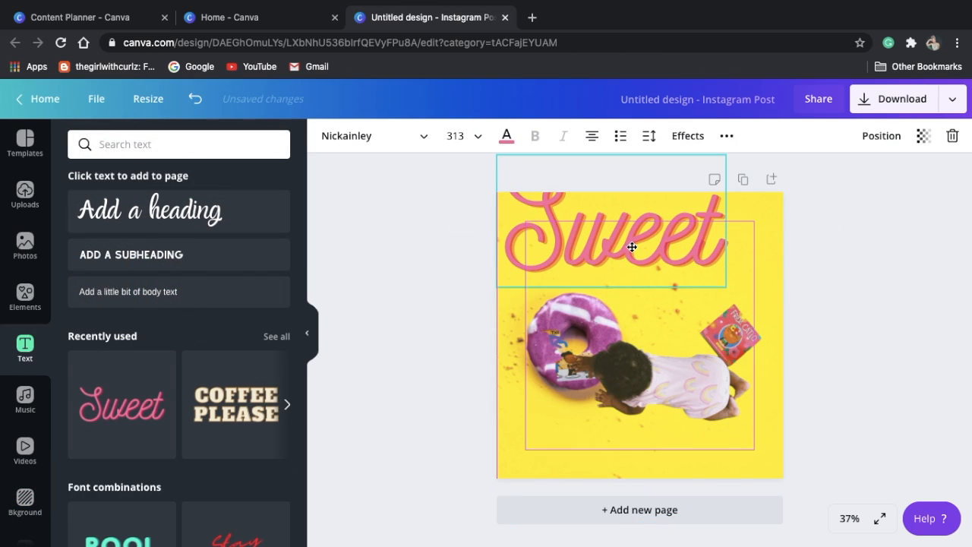
drag(611, 246, 655, 264)
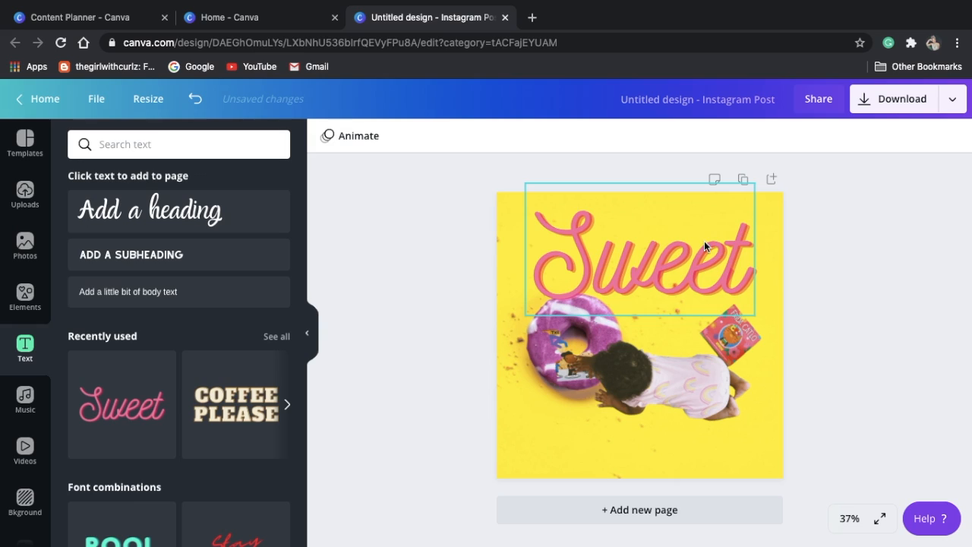
click(373, 170)
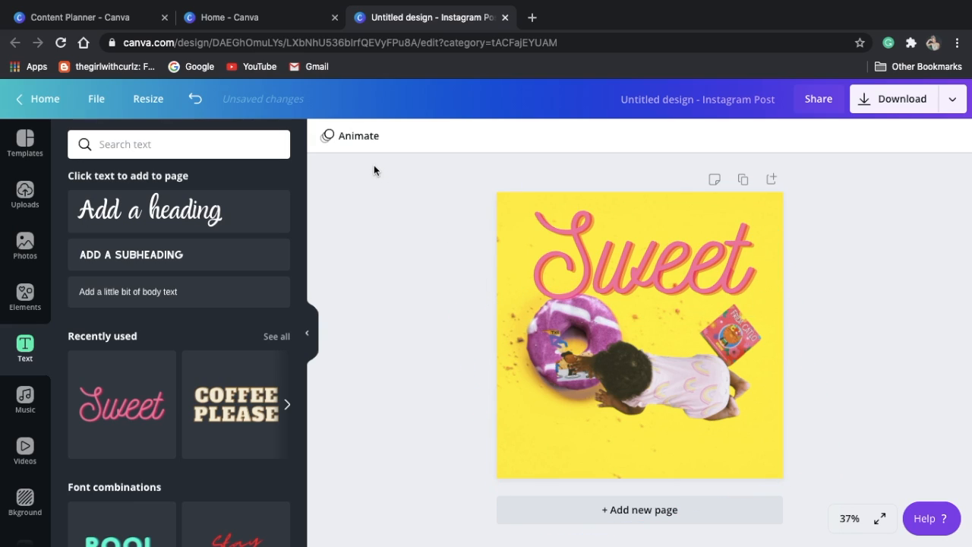
Preview Rise, Baseline and Scrapbook page animations, then settle on Pop
click(349, 136)
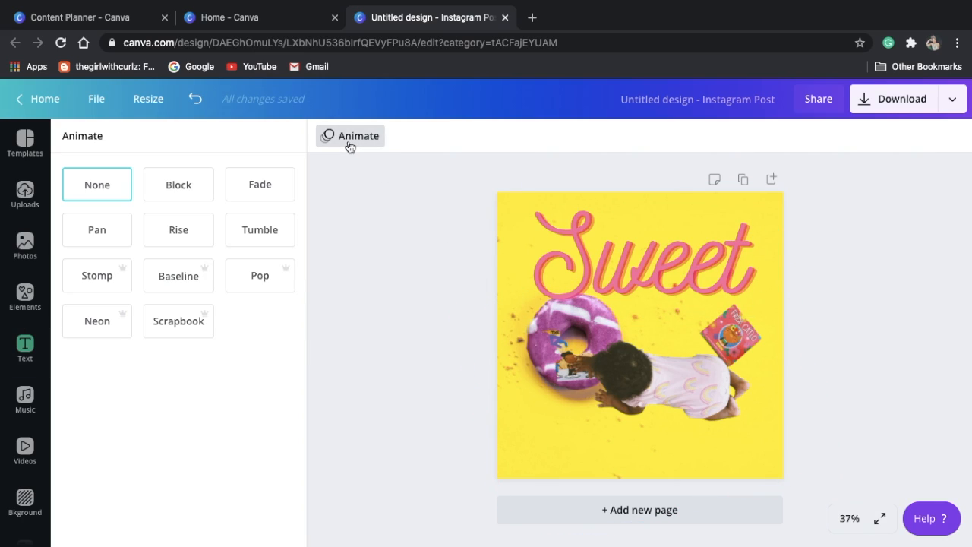
mouse_move(161, 213)
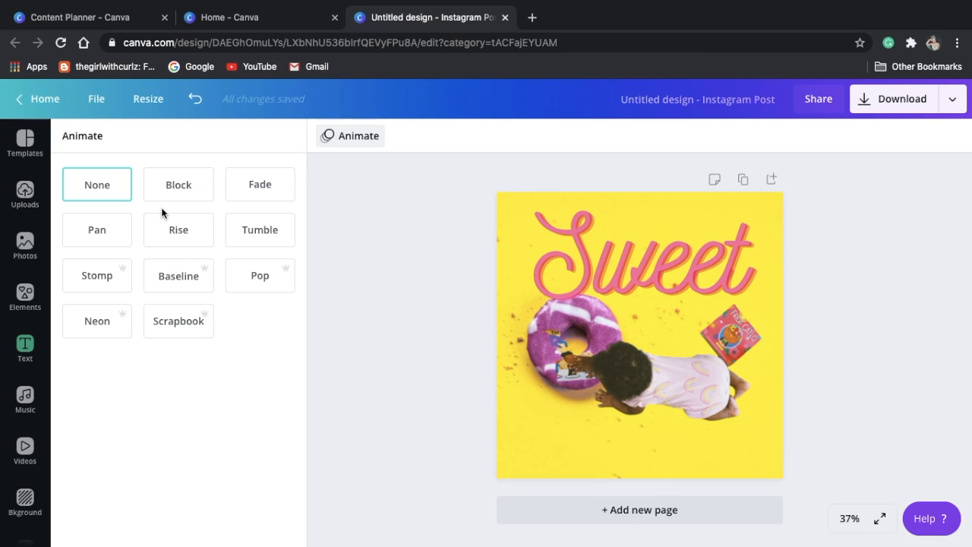
click(179, 229)
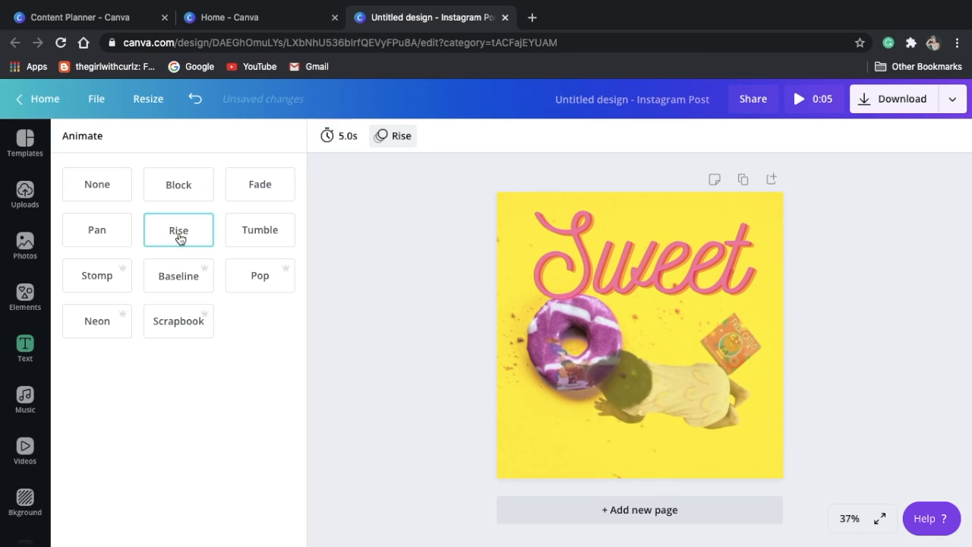
click(180, 275)
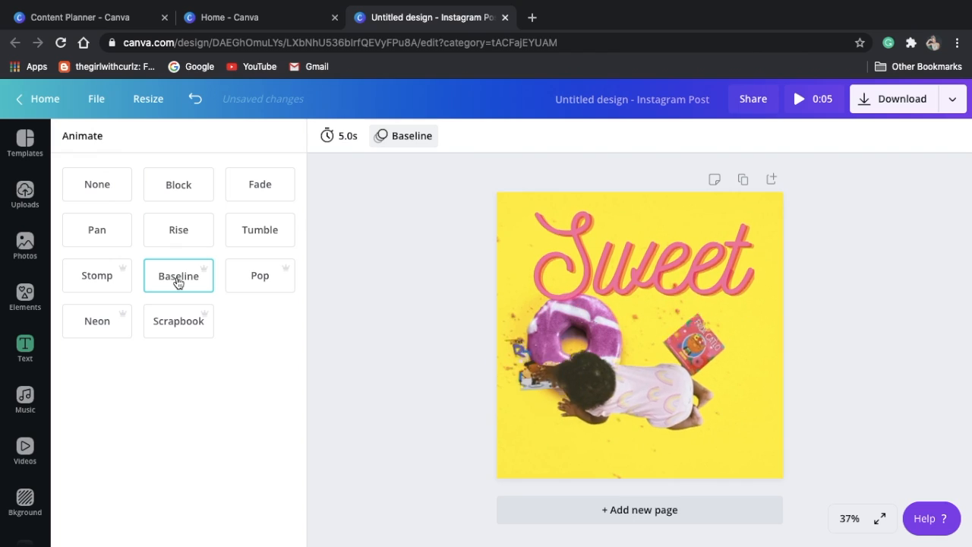
click(180, 320)
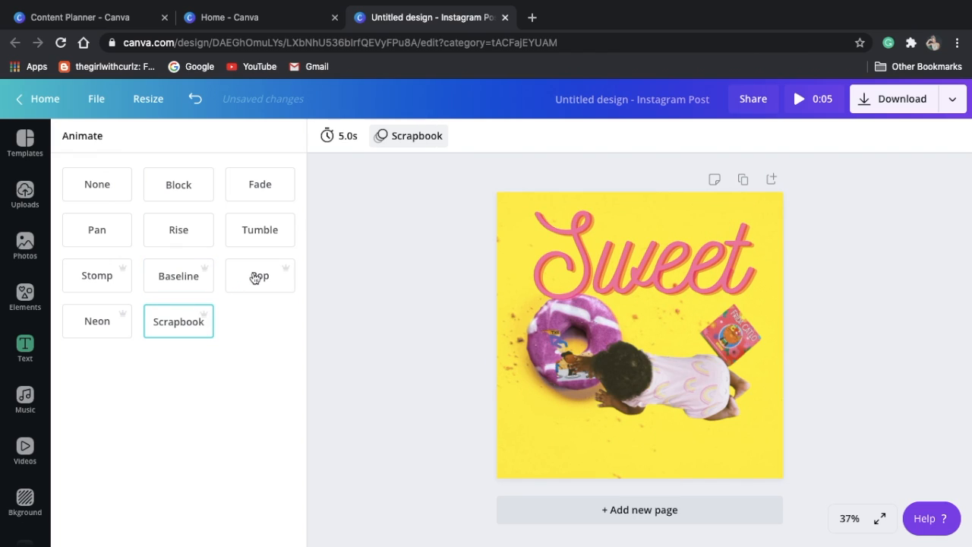
click(260, 277)
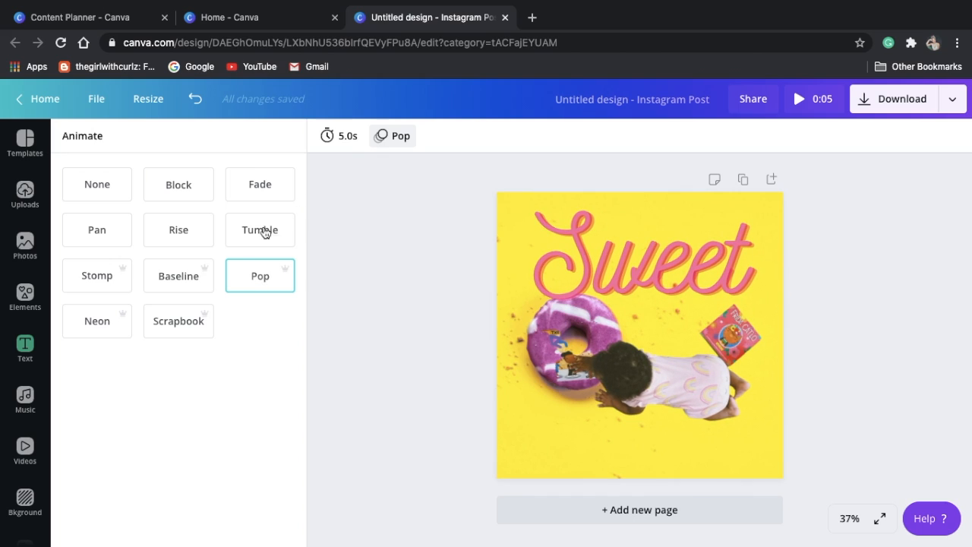
mouse_move(434, 268)
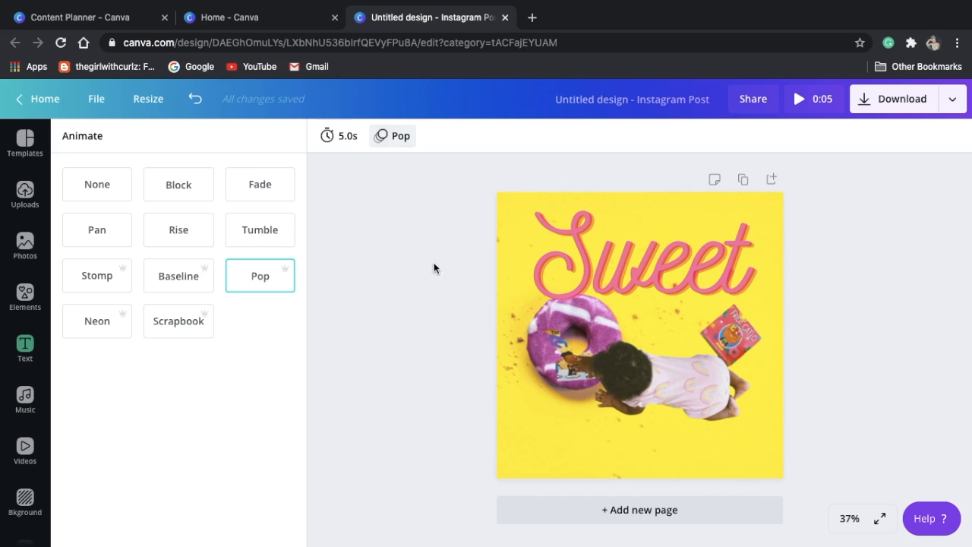
Copy & resize the post to YouTube Video Ad size (1920 × 1080 px) as a new design
click(149, 99)
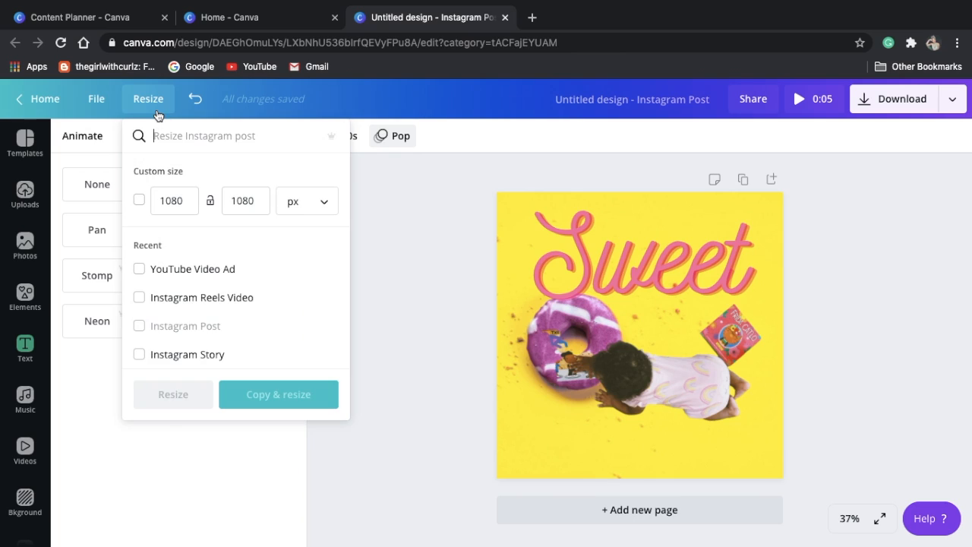
mouse_move(203, 273)
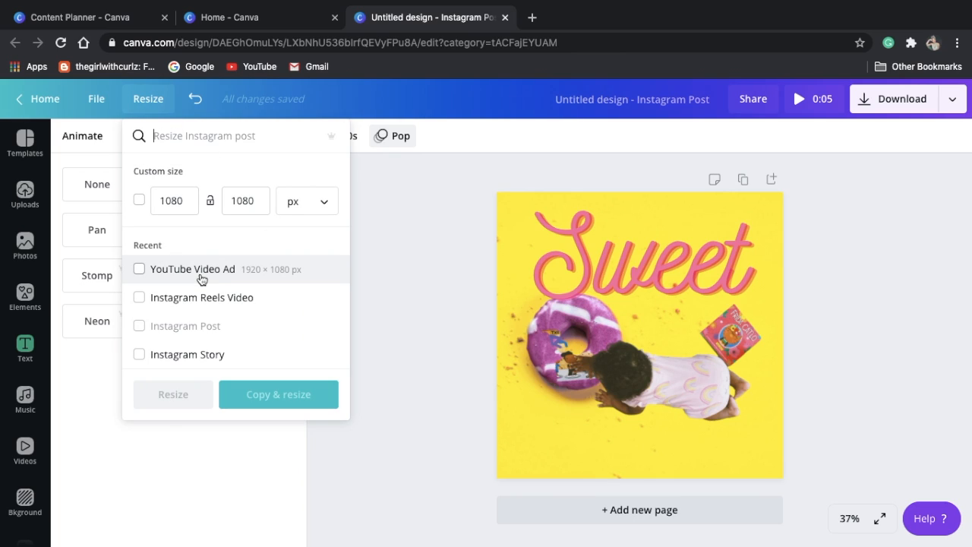
click(139, 268)
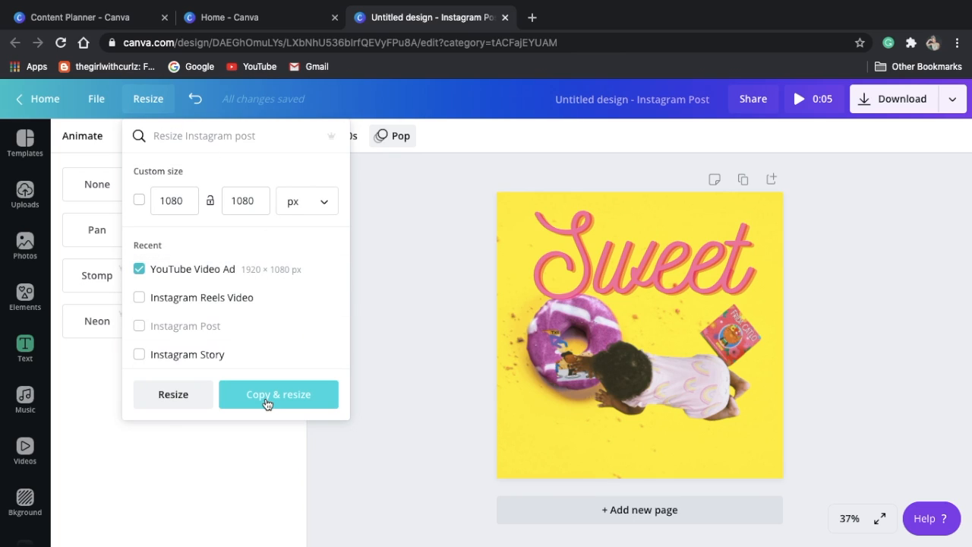
click(278, 395)
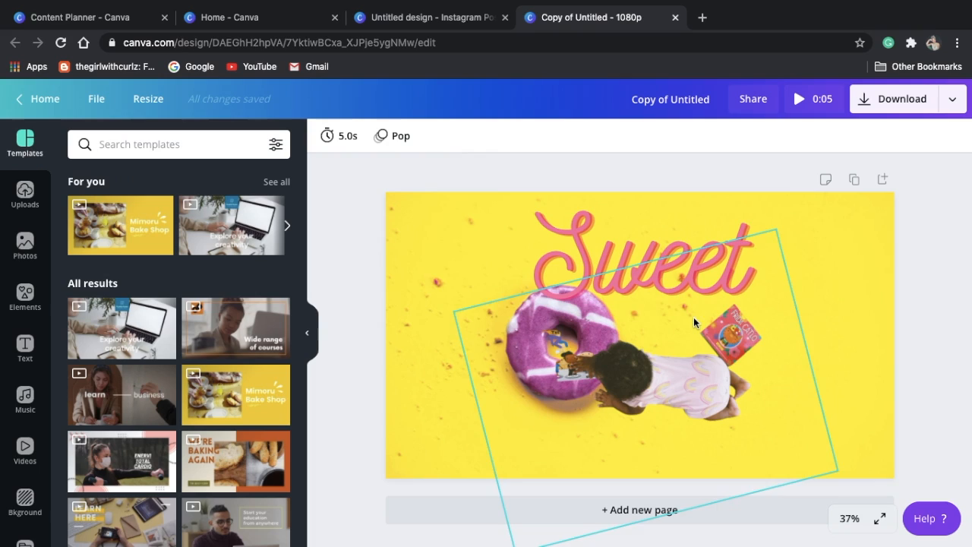
Switch the YouTube-sized copy's page animation from Pop to Scrapbook
click(392, 135)
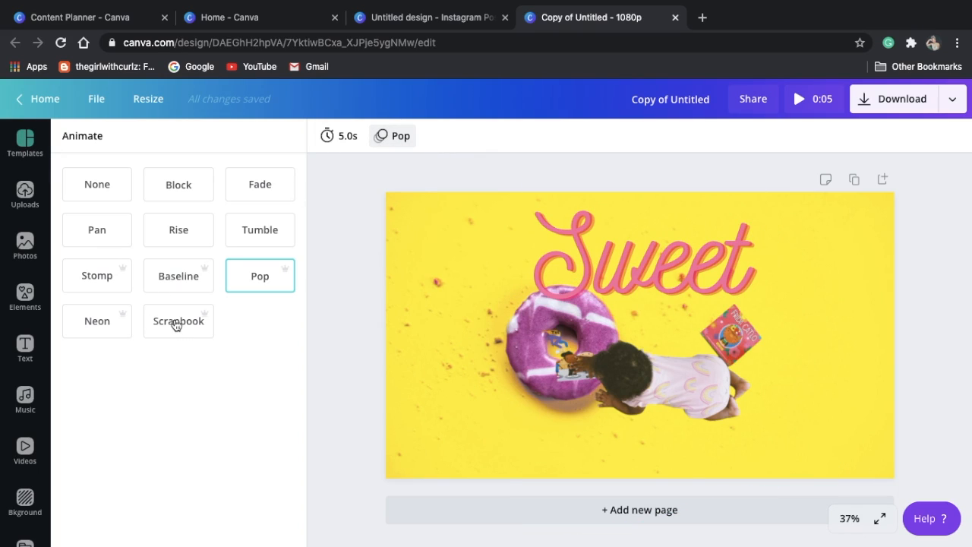
click(178, 320)
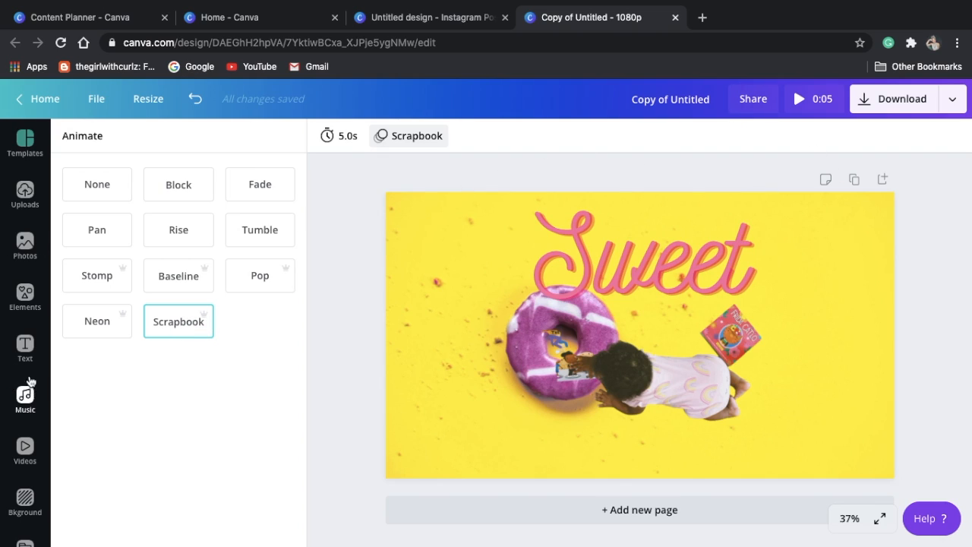
click(24, 296)
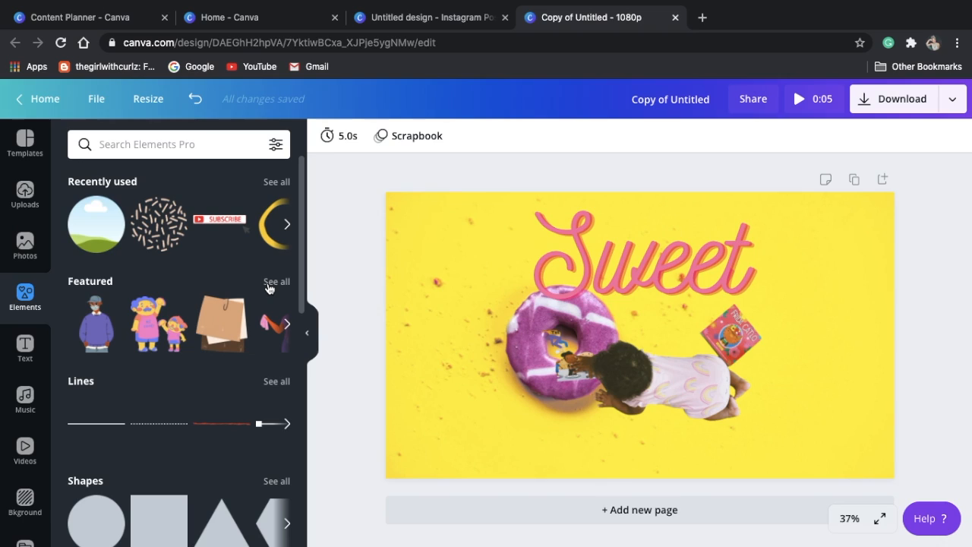
mouse_move(94, 322)
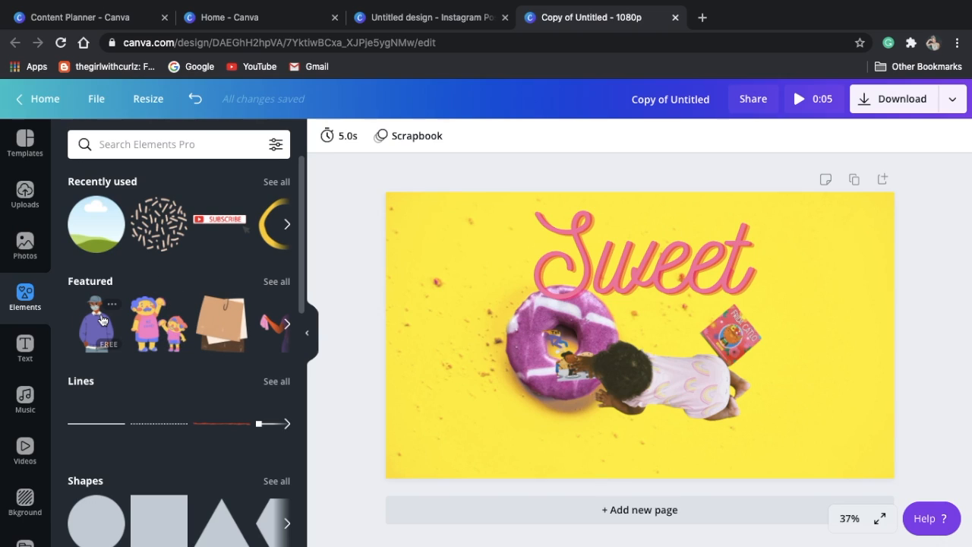
mouse_move(231, 231)
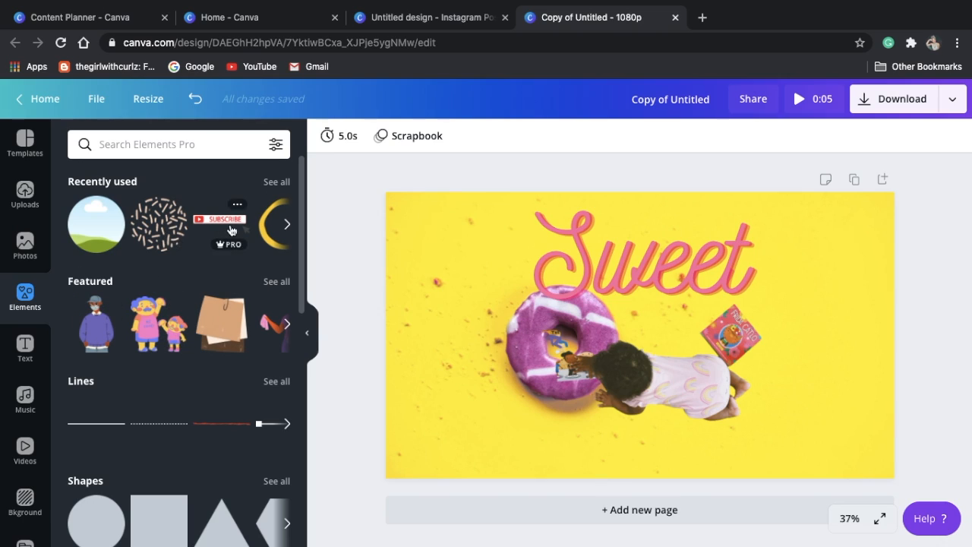
mouse_move(52, 409)
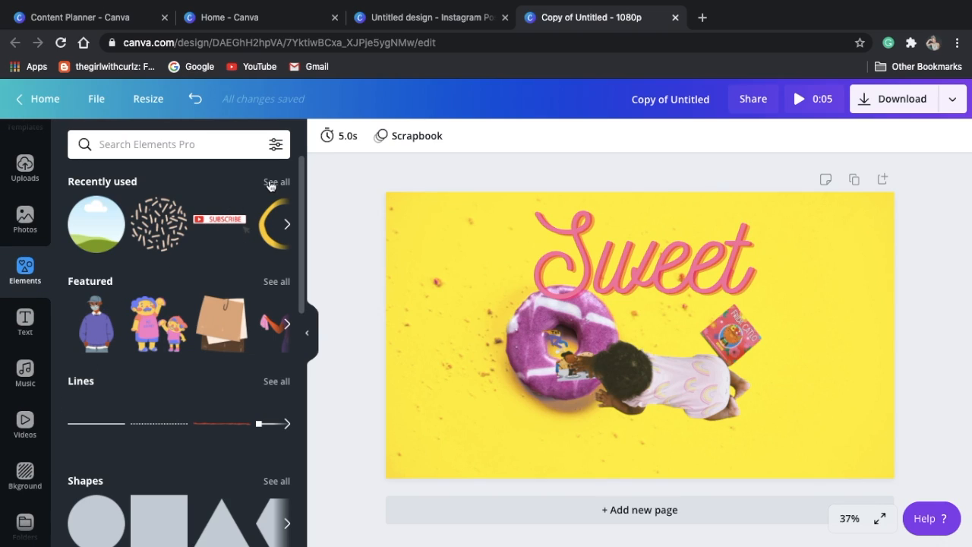
Add the red YouTube logo graphic from the recently used elements onto the design
click(271, 182)
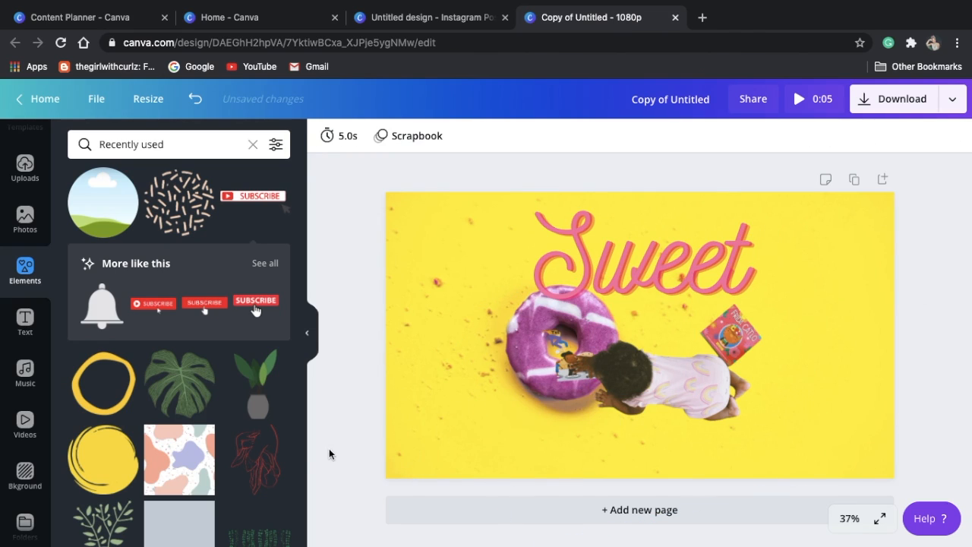
mouse_move(292, 465)
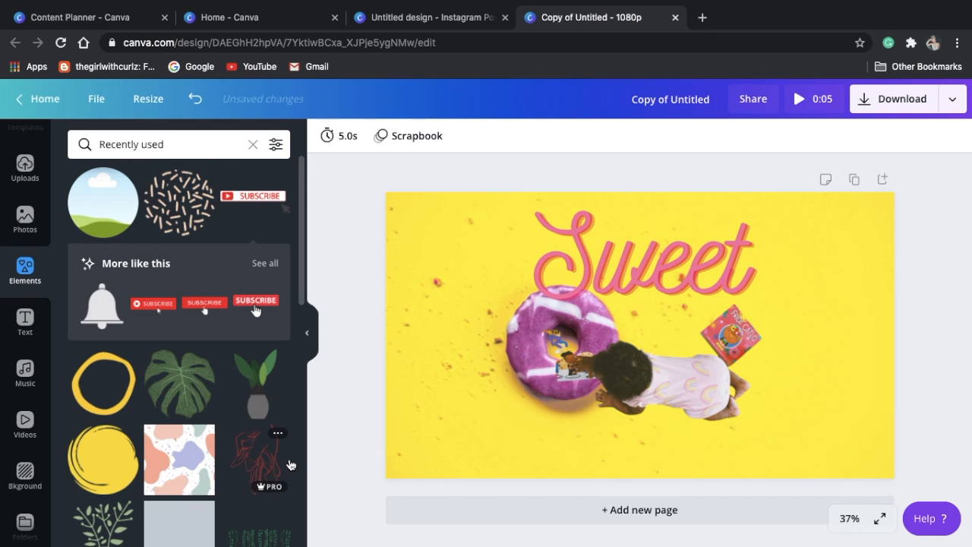
scroll(down, 3)
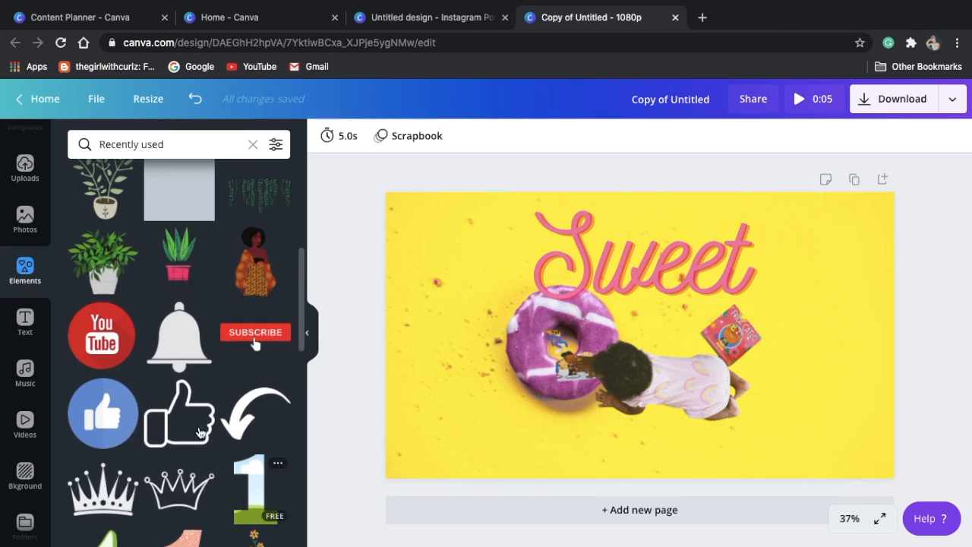
click(100, 336)
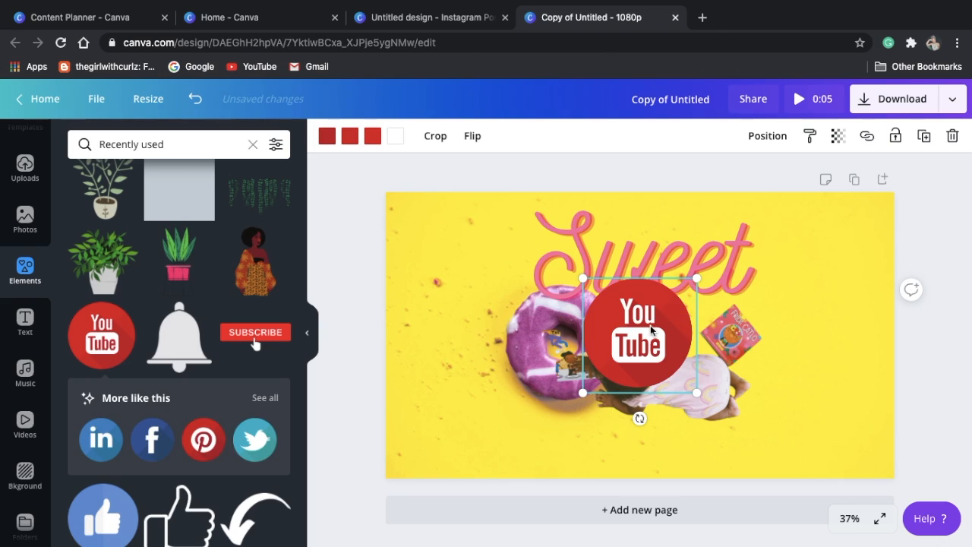
Move the YouTube logo left of the donut, set page timing to 4.5s and keep Scrapbook animation
drag(640, 332, 453, 292)
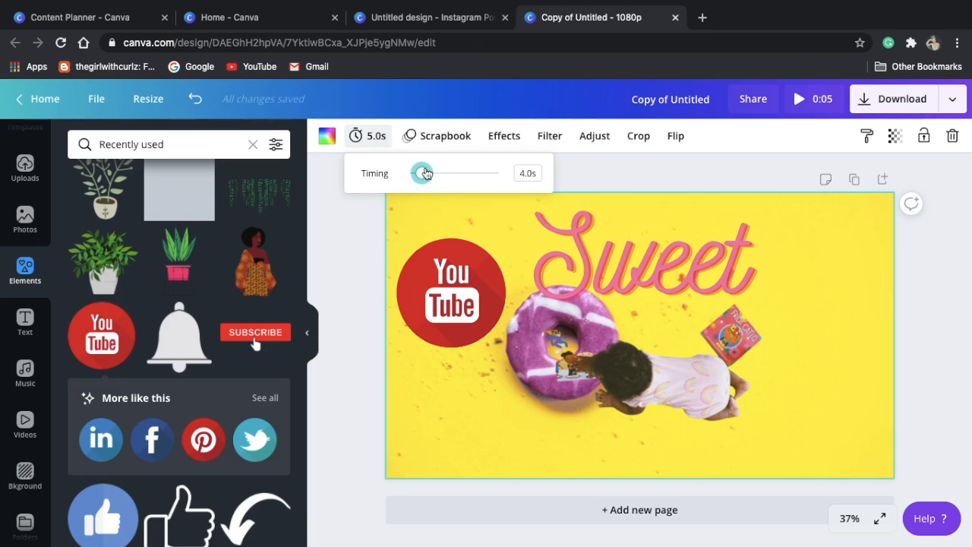
drag(425, 173, 416, 174)
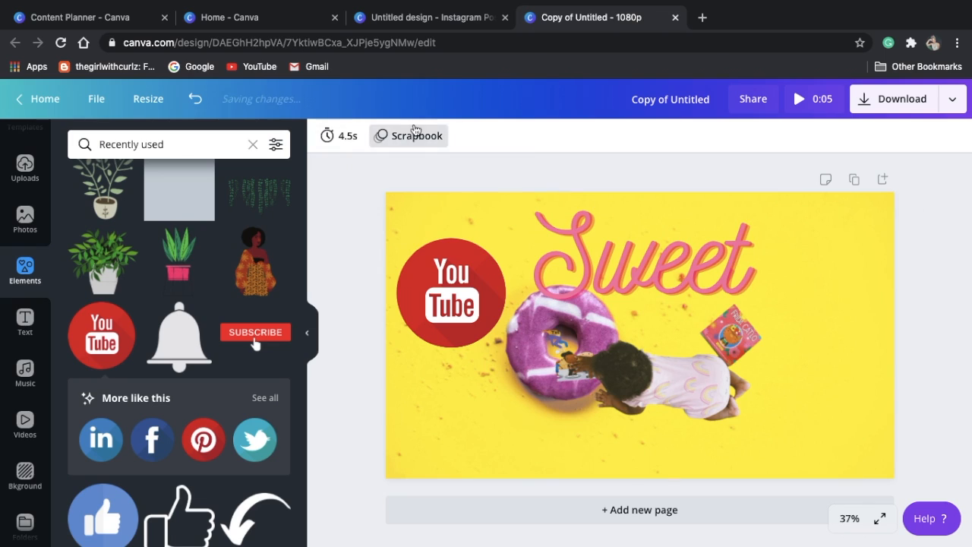
click(409, 135)
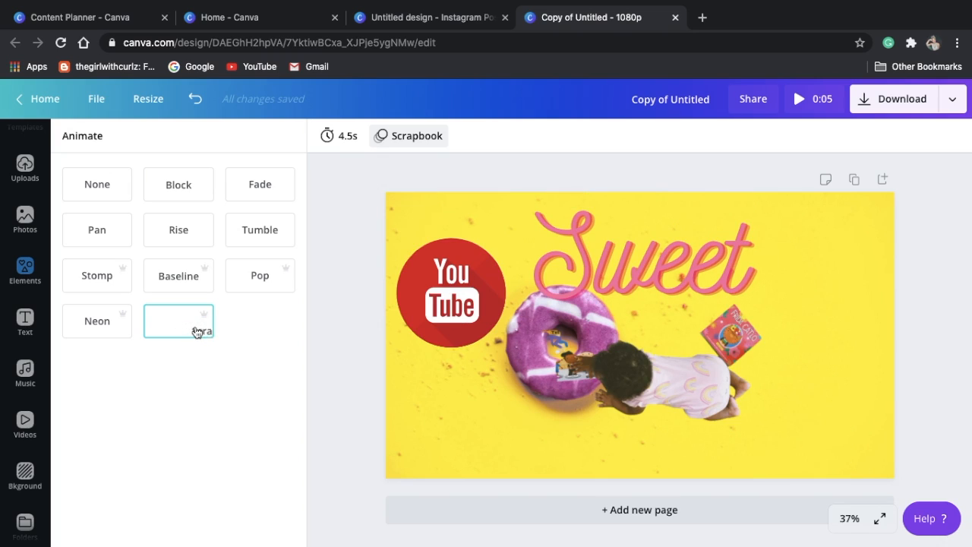
click(178, 321)
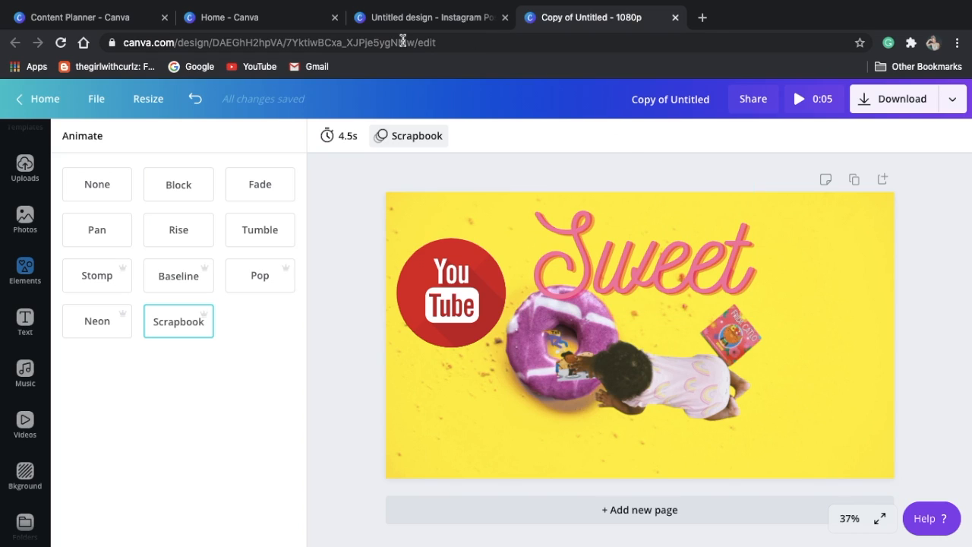
Return from the YouTube-sized Sweet copy to the Canva home page
click(38, 97)
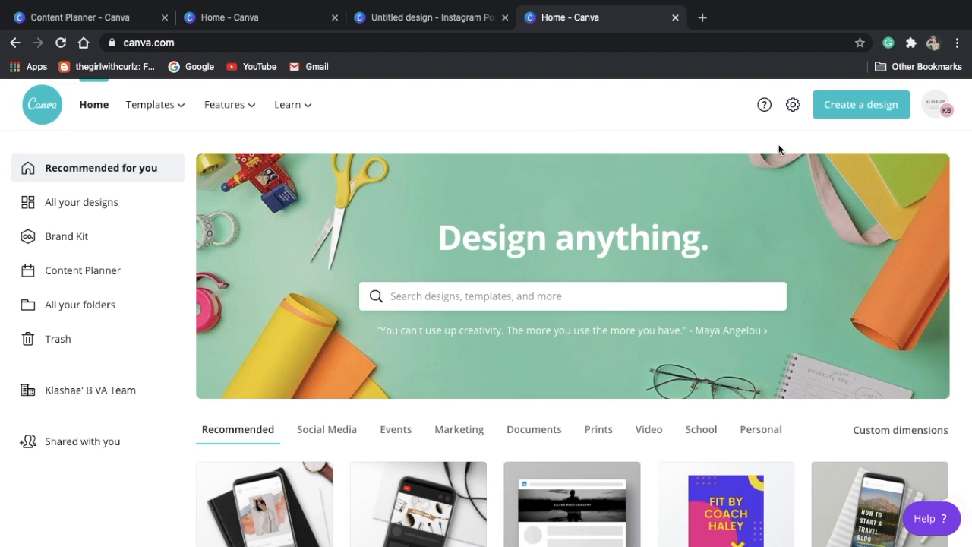
mouse_move(796, 280)
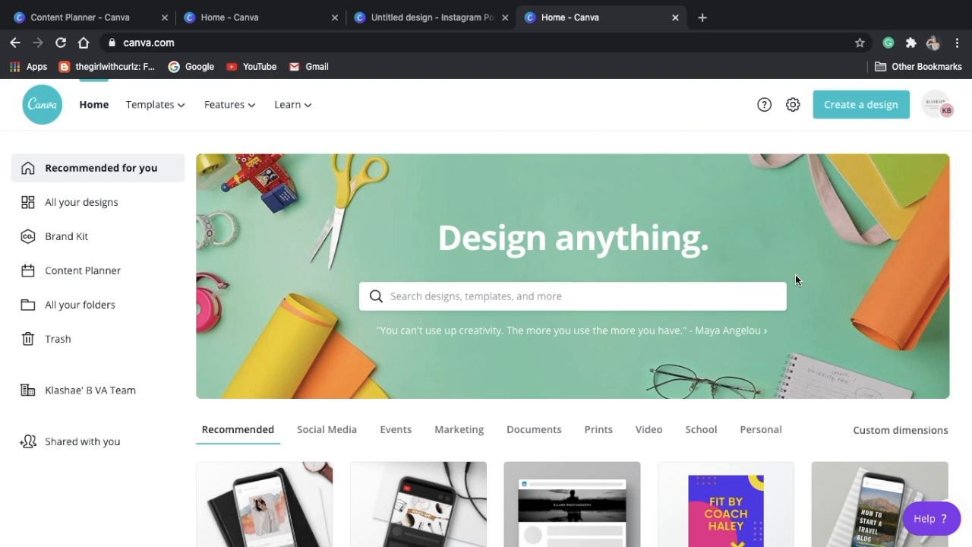
scroll(down, 3)
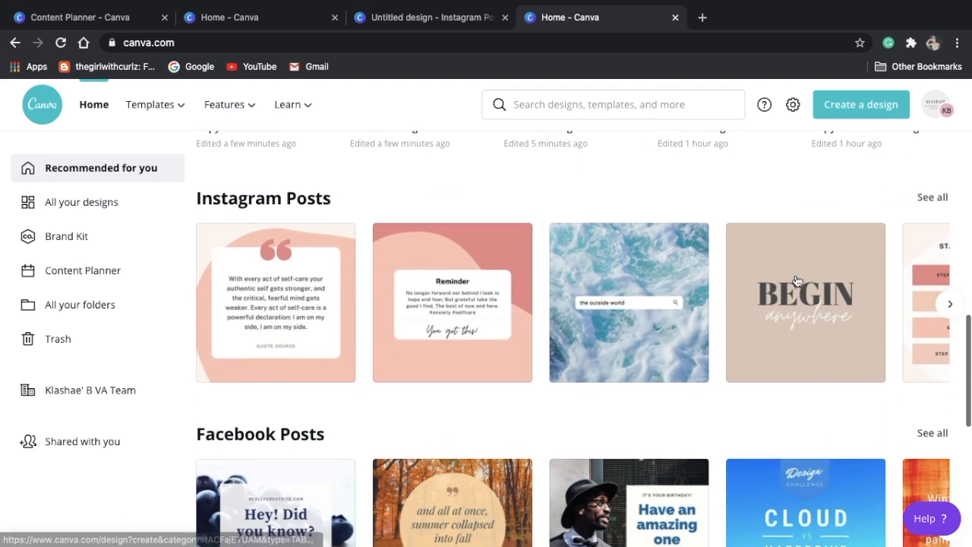
scroll(down, 3)
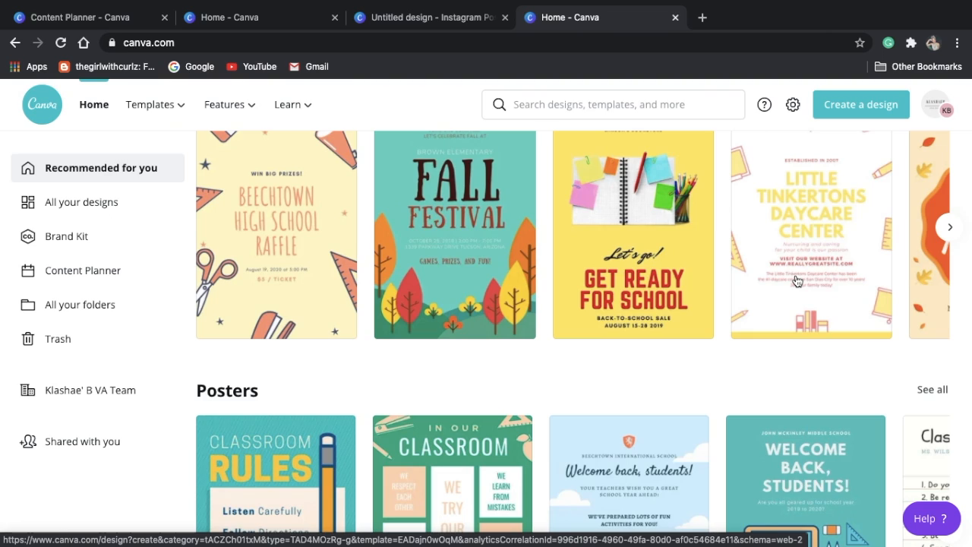
mouse_move(798, 164)
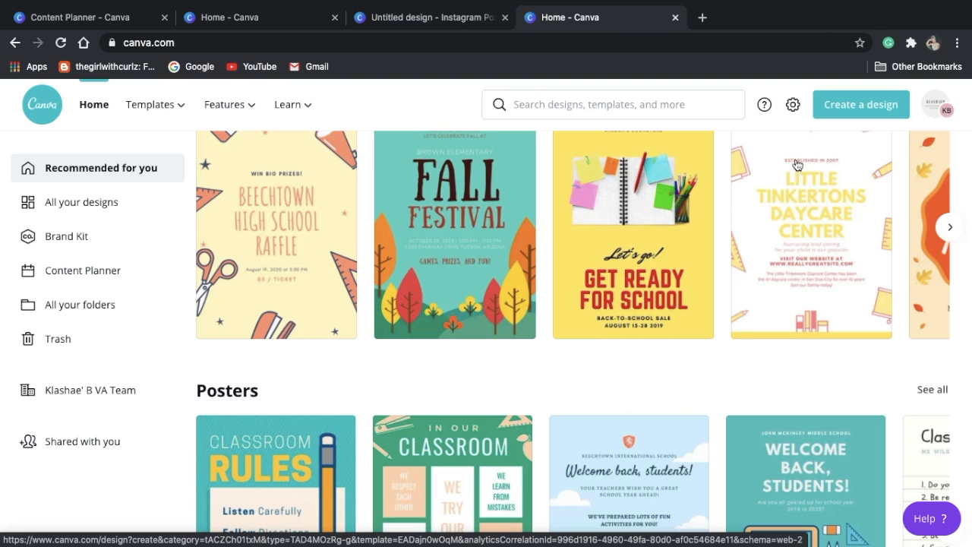